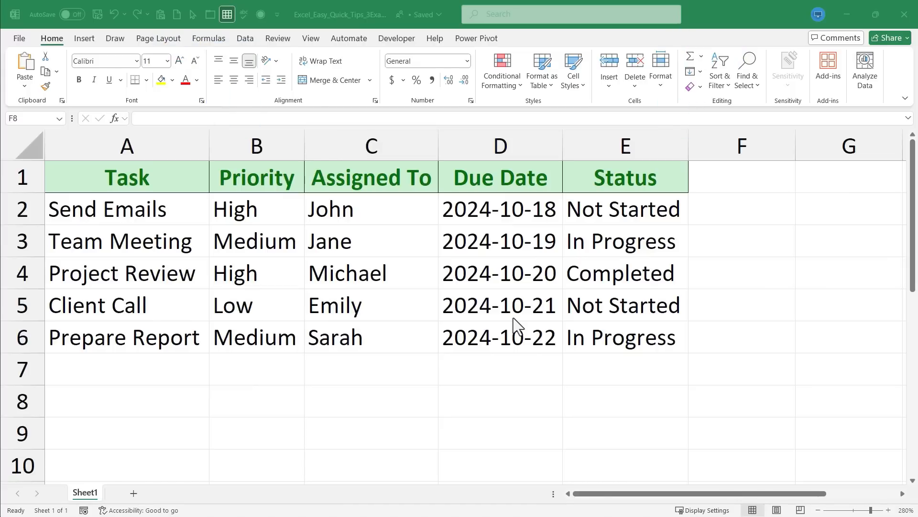
{"action": "mouse_move", "coordinate": [447, 250]}
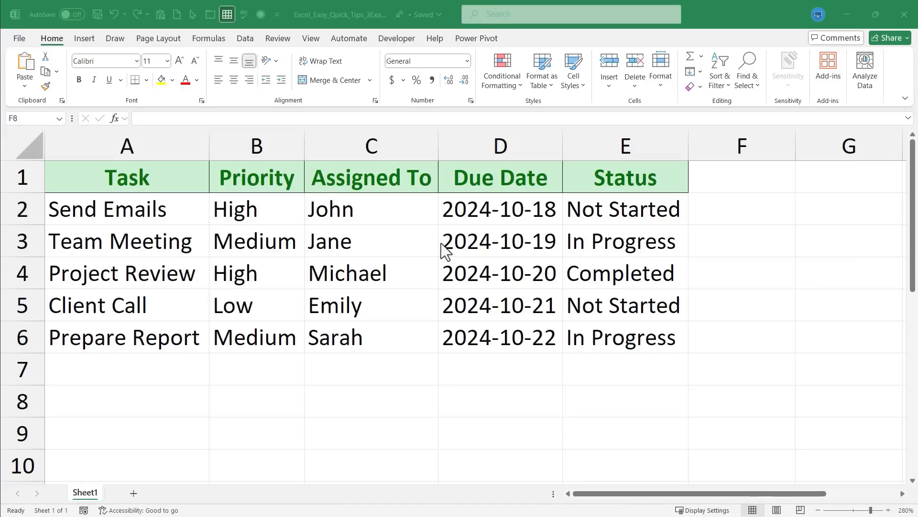
{"action": "mouse_move", "coordinate": [351, 264]}
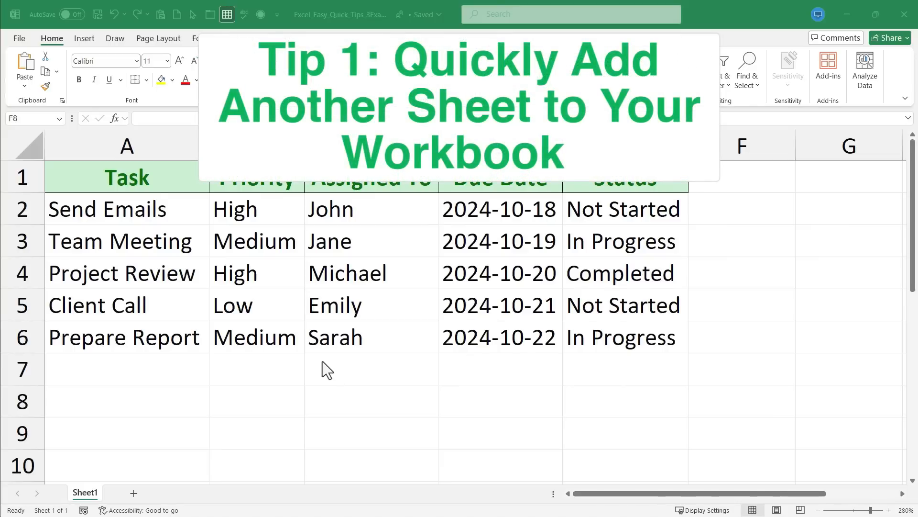
{"action": "mouse_move", "coordinate": [380, 349]}
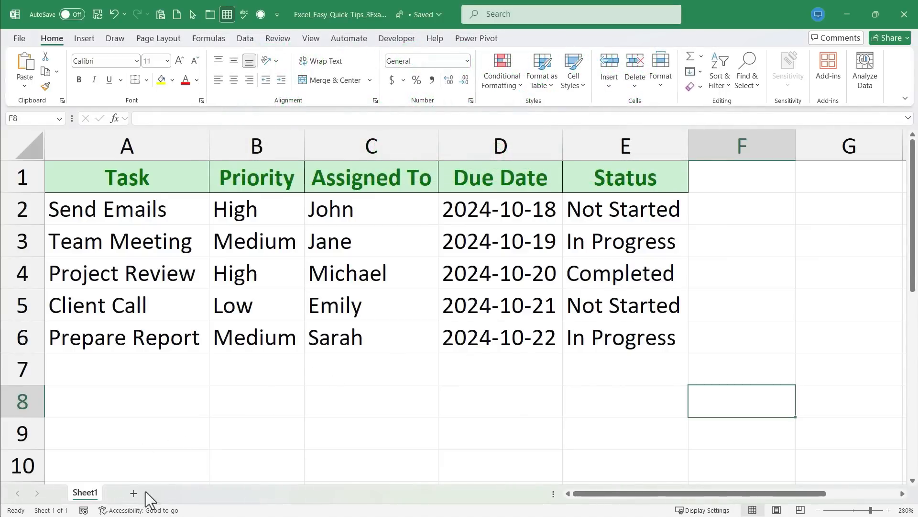
- Add a new blank sheet, return to Sheet1 and select cell E5
{"action": "left_click", "coordinate": [133, 493]}
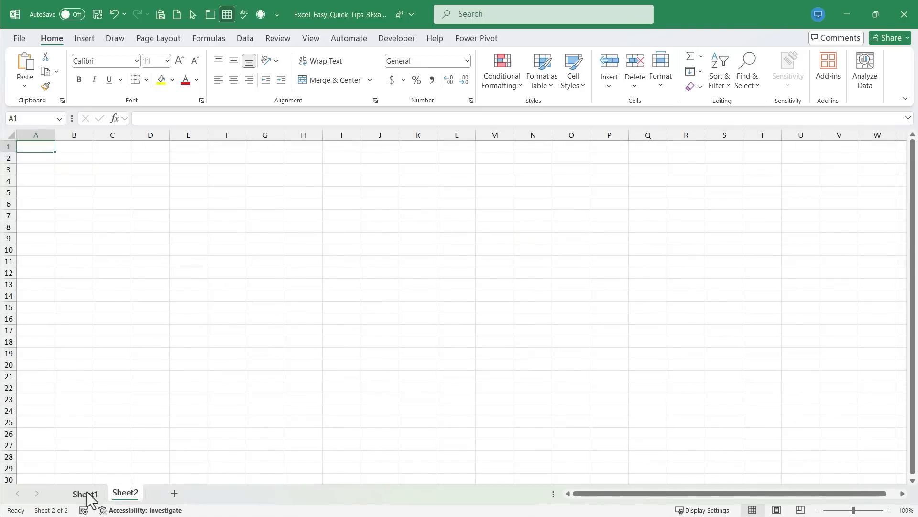
{"action": "left_click", "coordinate": [85, 492]}
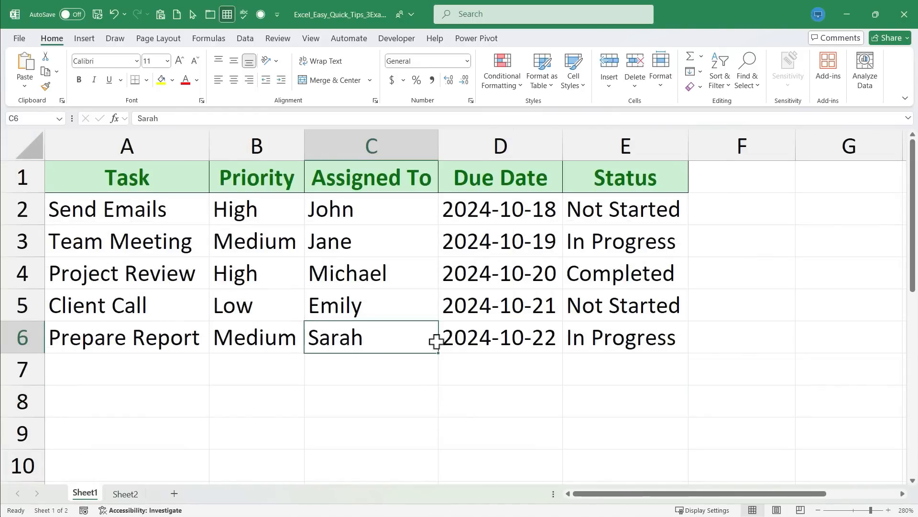
{"action": "type", "text": "l;kasjdlfkj"}
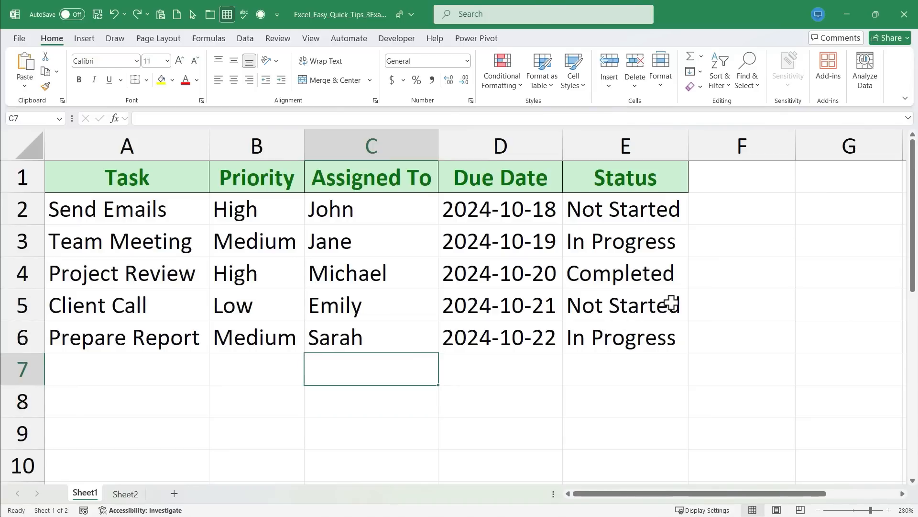
{"action": "left_click", "coordinate": [624, 305]}
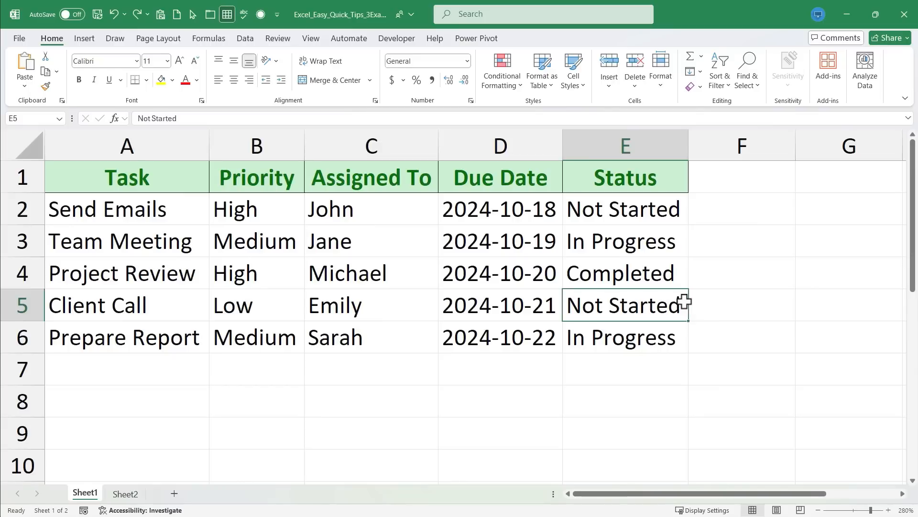
- Insert more sheets with Shift+F11 up to Sheet7, then go back to Sheet1
{"action": "key", "text": "shift"}
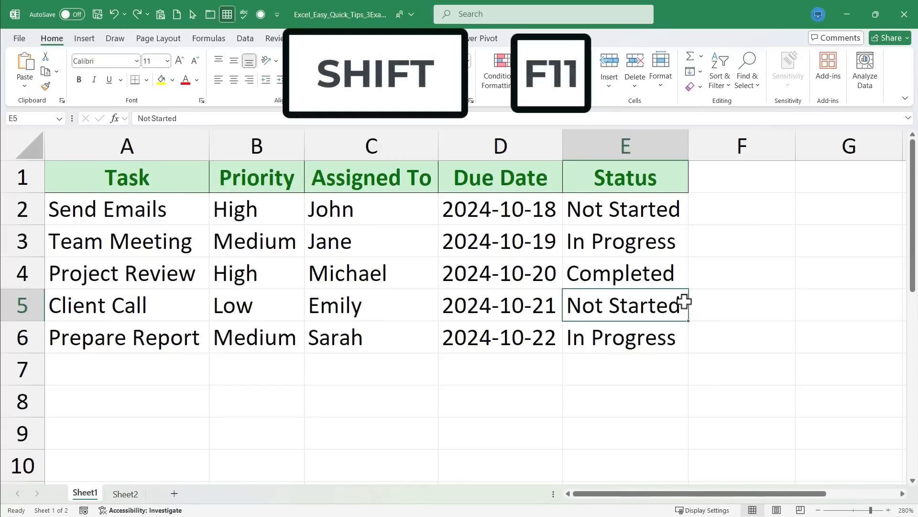
{"action": "key", "text": "shift+F11"}
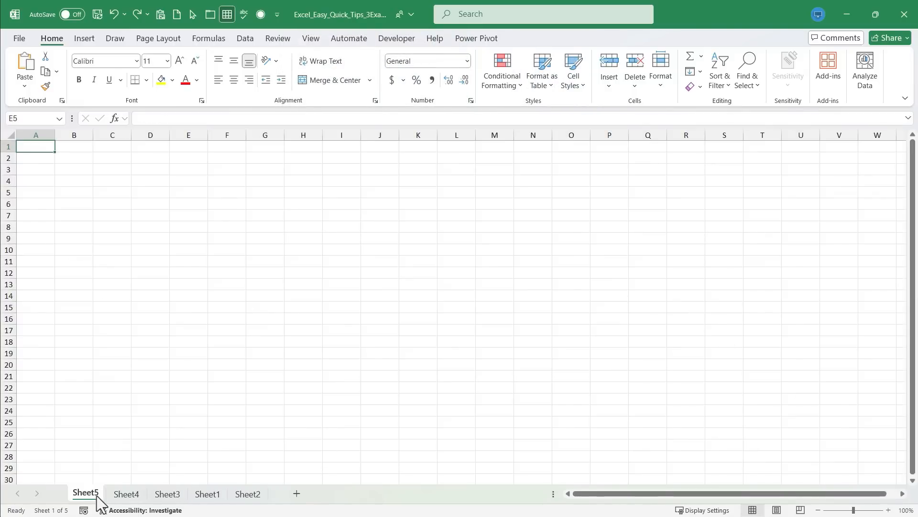
{"action": "left_click", "coordinate": [295, 493]}
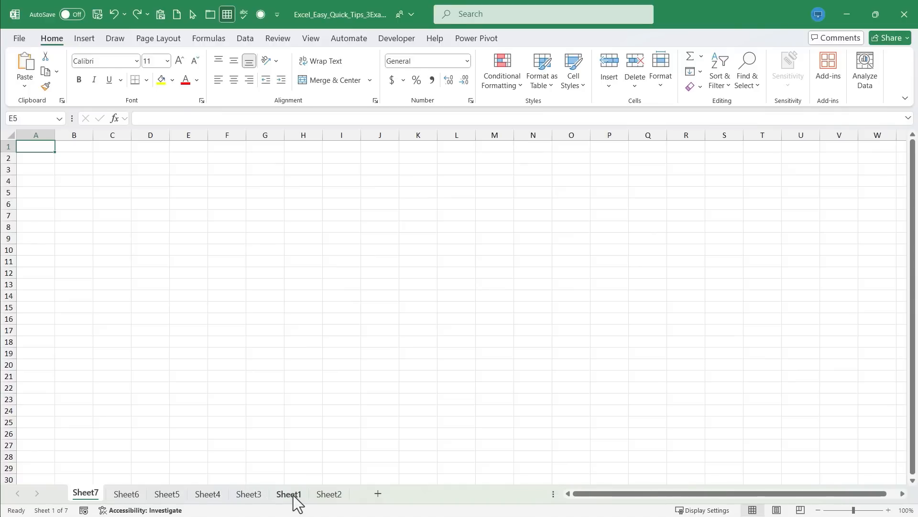
{"action": "left_click", "coordinate": [288, 494]}
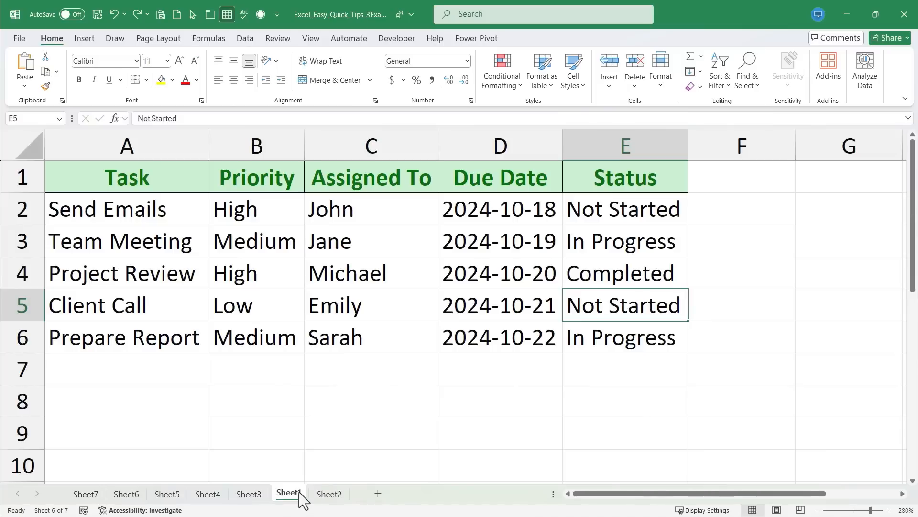
{"action": "key", "text": "shift"}
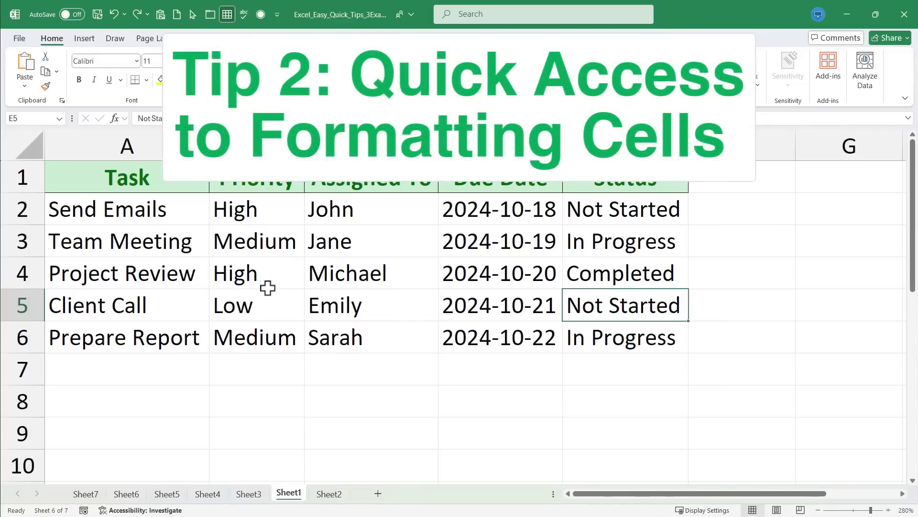
{"action": "mouse_move", "coordinate": [205, 265]}
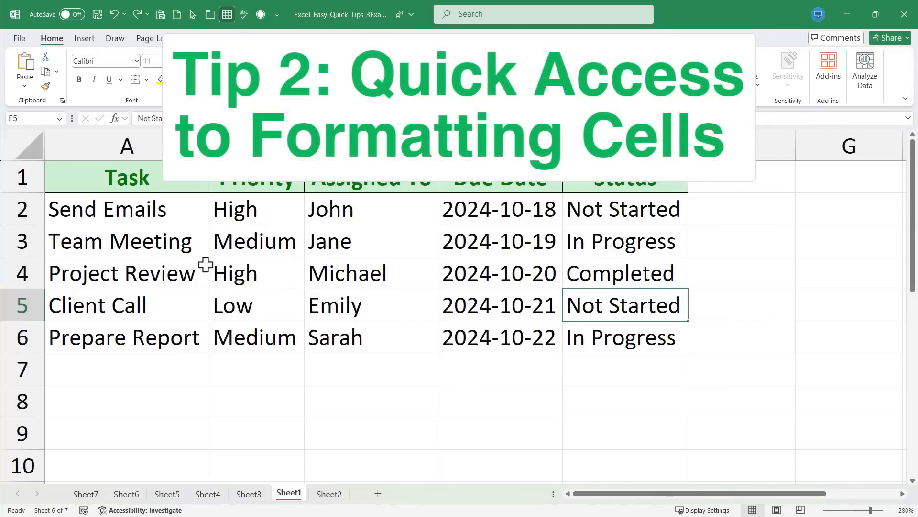
- Format the task table A1:E6 in Abadi Extra Light, size 14, via Format Cells
{"action": "left_click", "coordinate": [126, 272]}
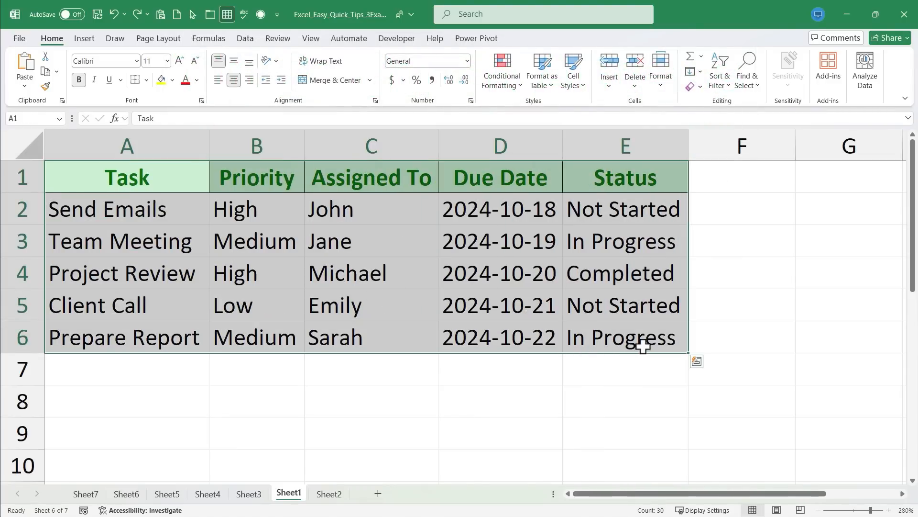
{"action": "key", "text": "ctrl+1"}
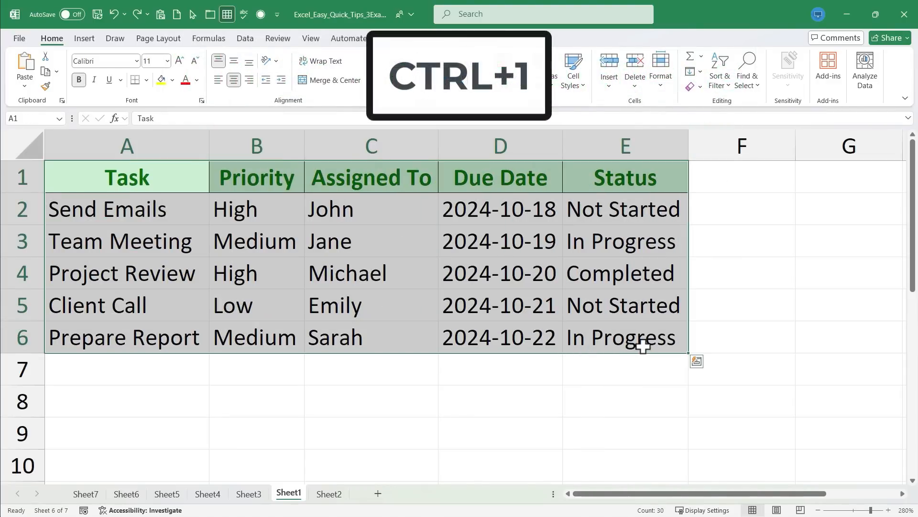
{"action": "key", "text": "ctrl+1"}
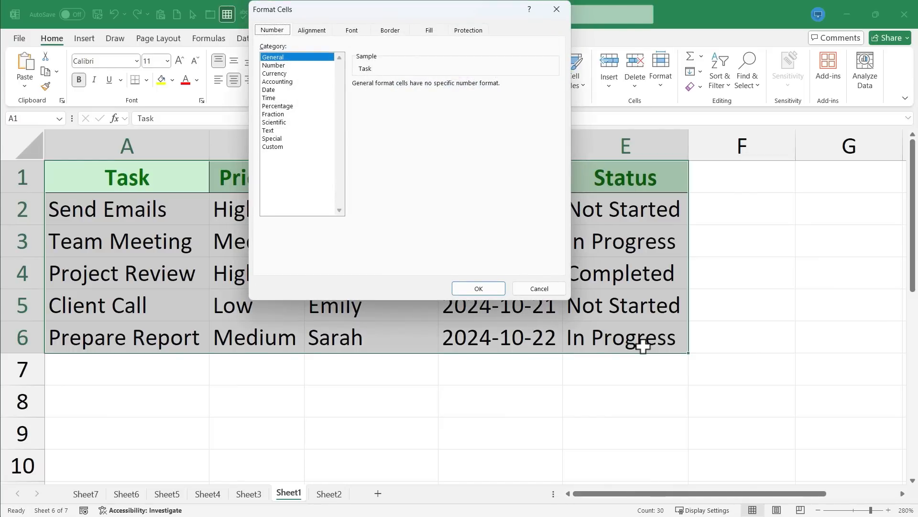
{"action": "left_click", "coordinate": [351, 30]}
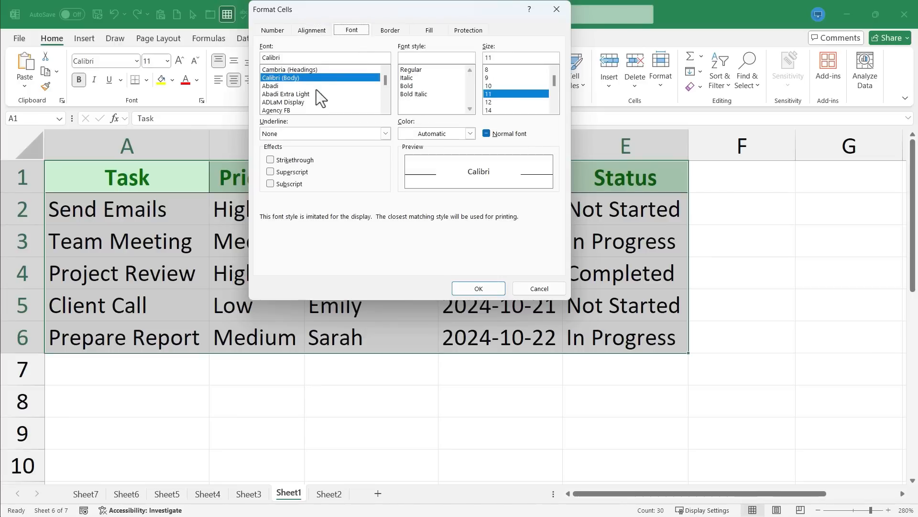
{"action": "left_click", "coordinate": [285, 93]}
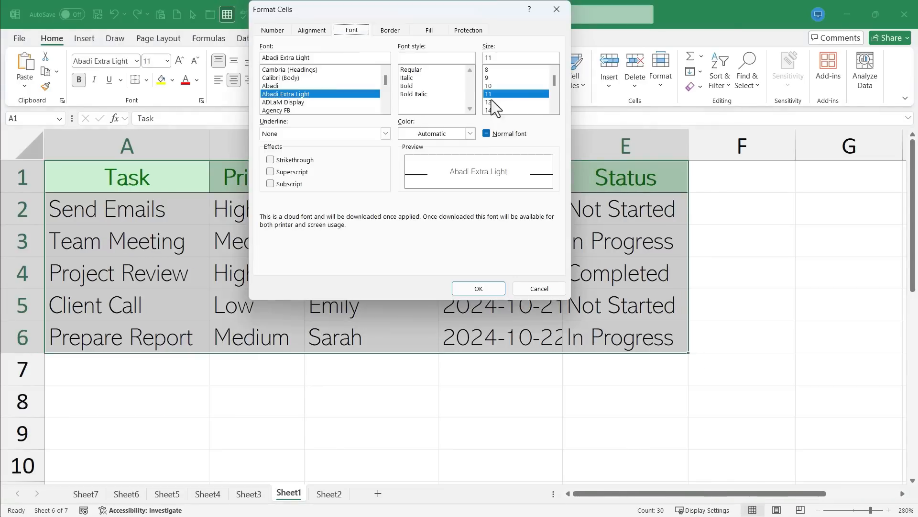
{"action": "left_click", "coordinate": [390, 30]}
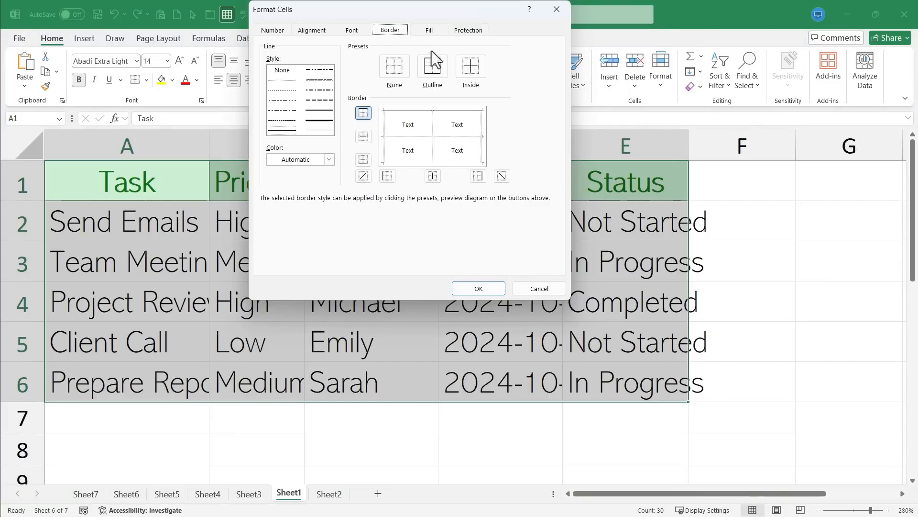
- Look at the fill options, then undo the font change
{"action": "left_click", "coordinate": [428, 30]}
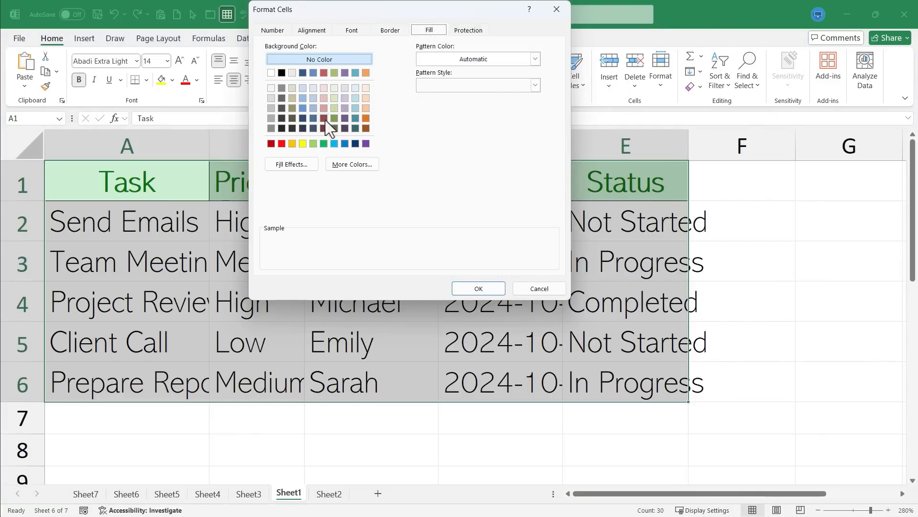
{"action": "key", "text": "ctrl+z"}
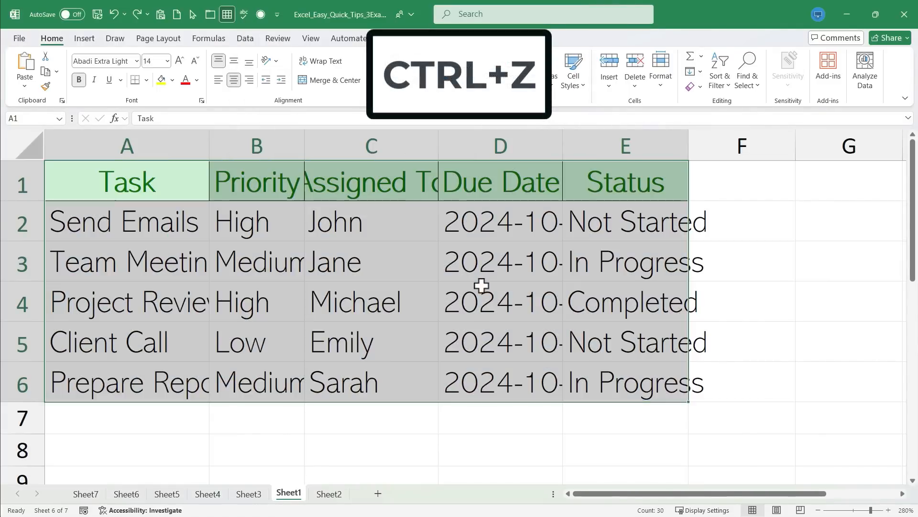
{"action": "key", "text": "ctrl+z"}
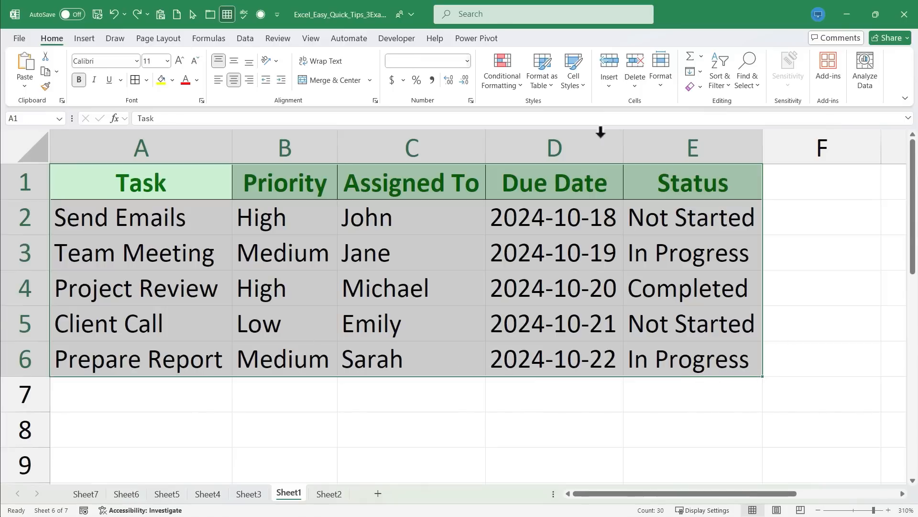
{"action": "mouse_move", "coordinate": [250, 345]}
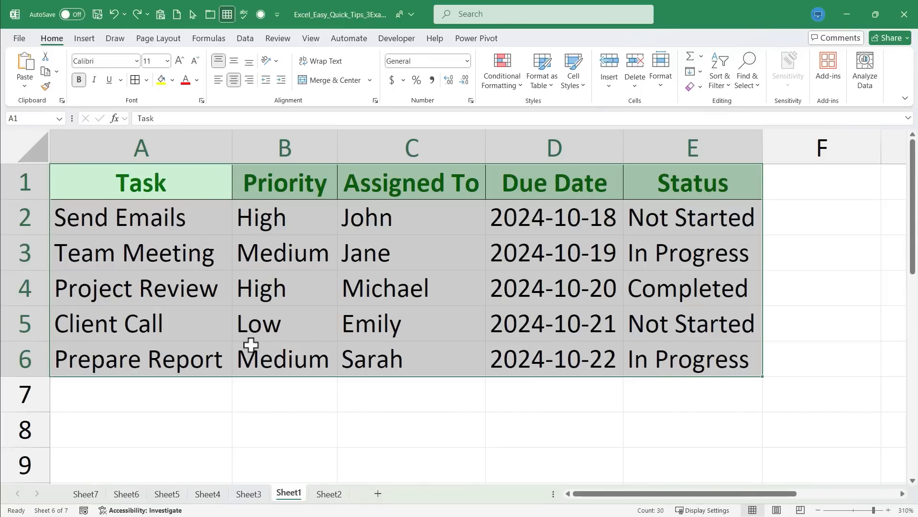
{"action": "mouse_move", "coordinate": [357, 156]}
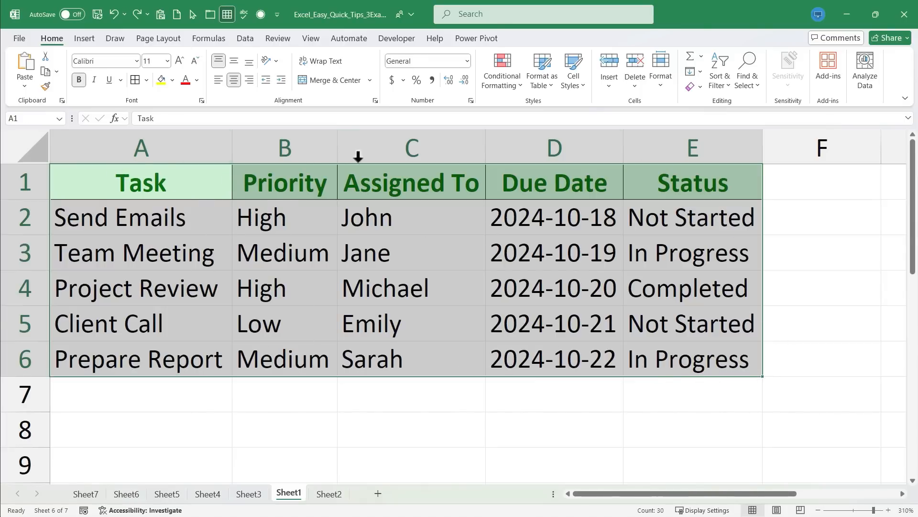
{"action": "mouse_move", "coordinate": [256, 153]}
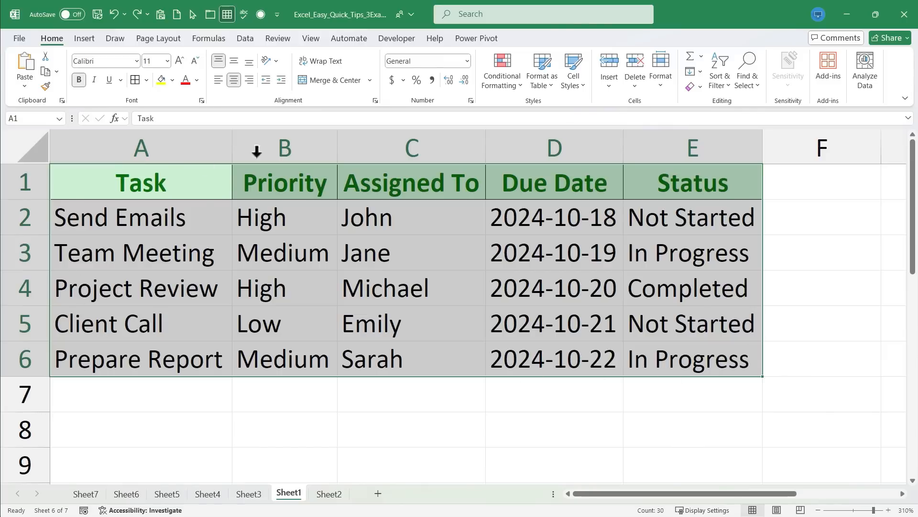
- Put an outline border around B3:C4 with Ctrl+Shift+&
{"action": "left_click", "coordinate": [821, 252]}
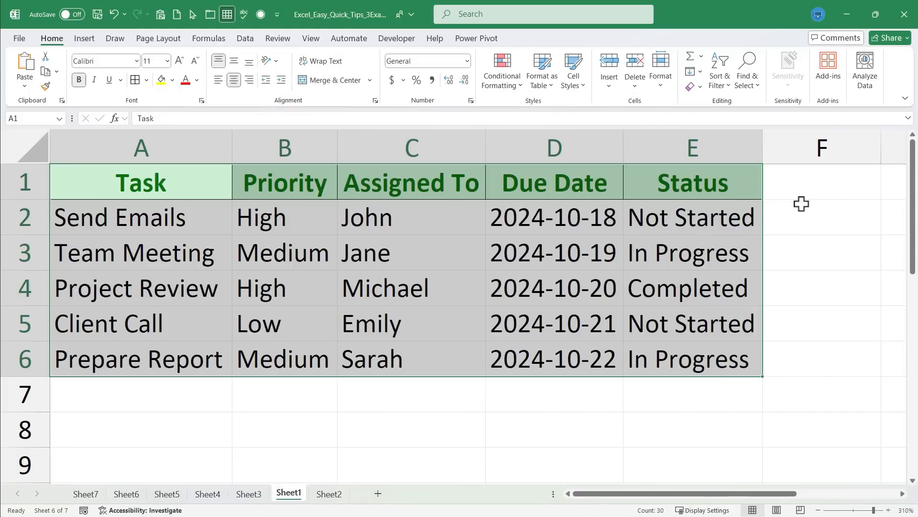
{"action": "left_click", "coordinate": [821, 216]}
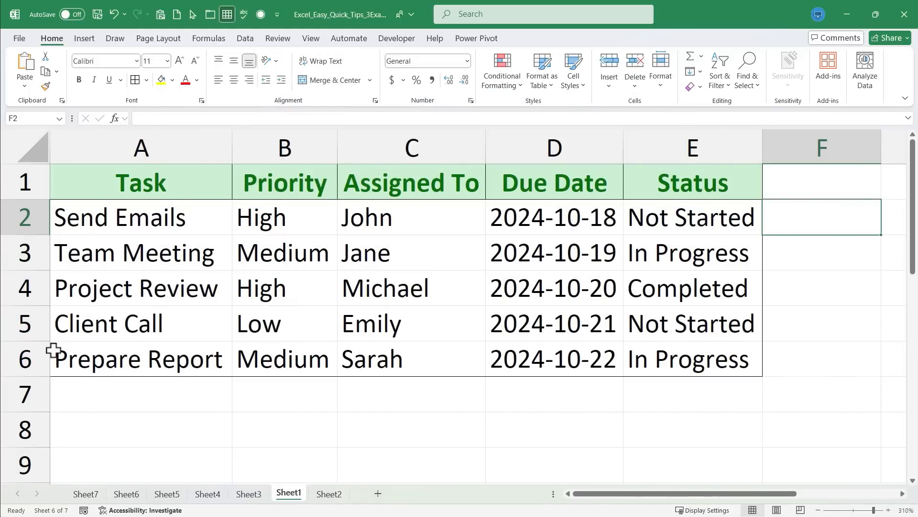
{"action": "mouse_move", "coordinate": [176, 170]}
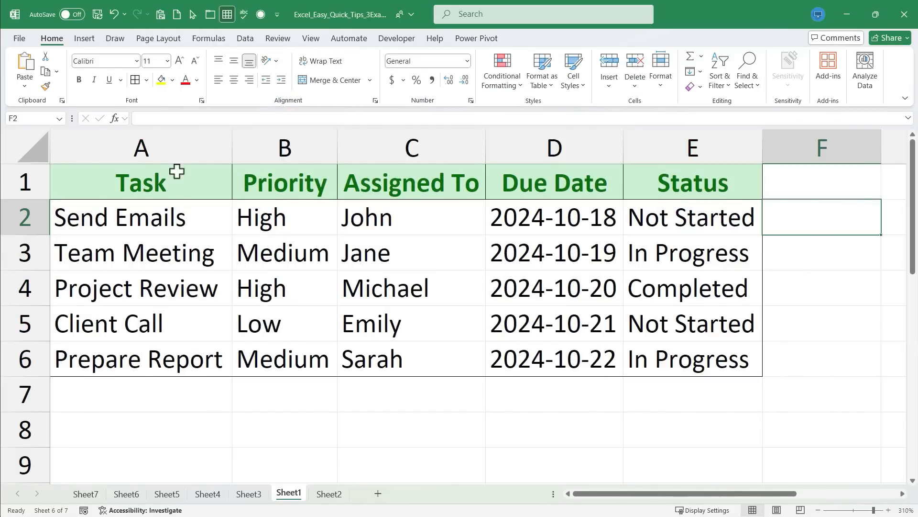
{"action": "left_click", "coordinate": [284, 253]}
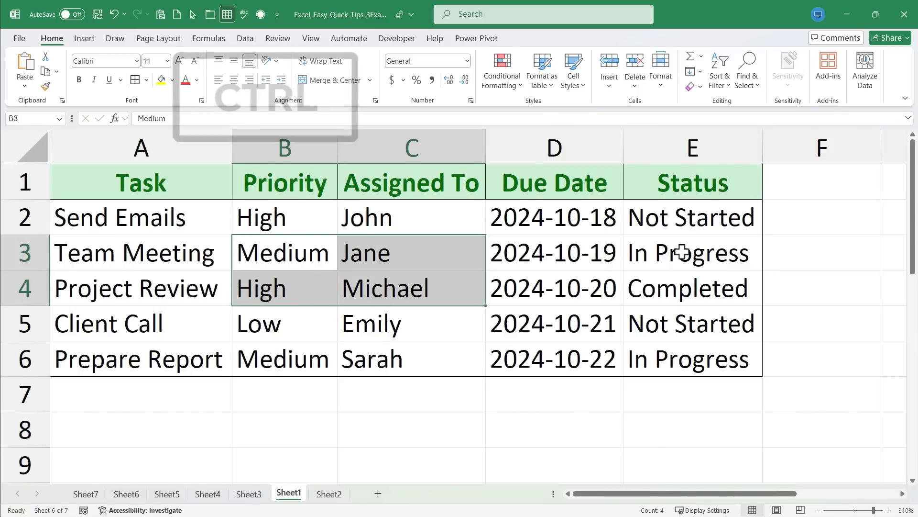
{"action": "key", "text": "ctrl+shift+&"}
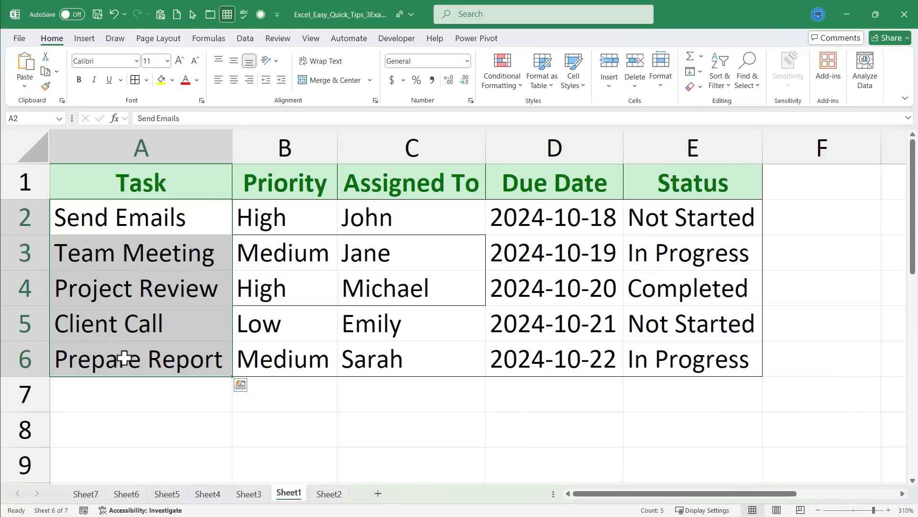
- Make the five task names in A2:A6 bold and italic with Ctrl+B and Ctrl+I
{"action": "left_click", "coordinate": [285, 287]}
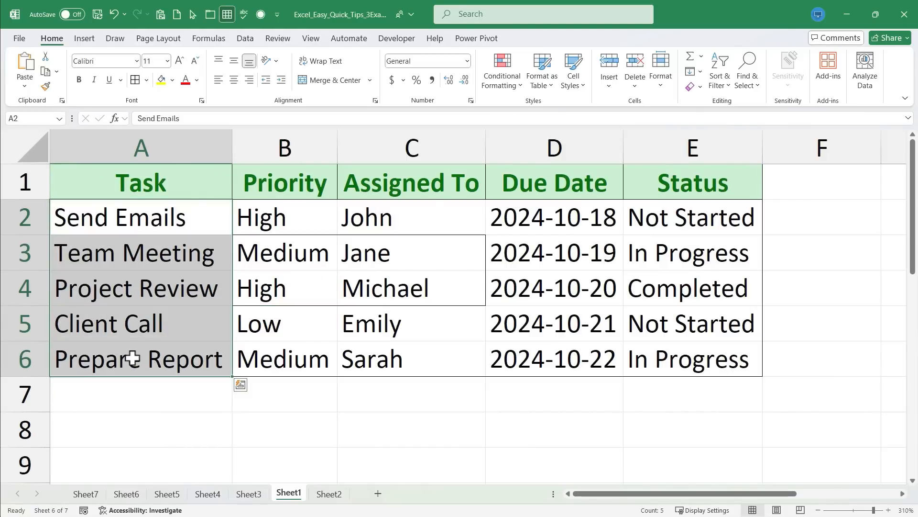
{"action": "key", "text": "ctrl+b"}
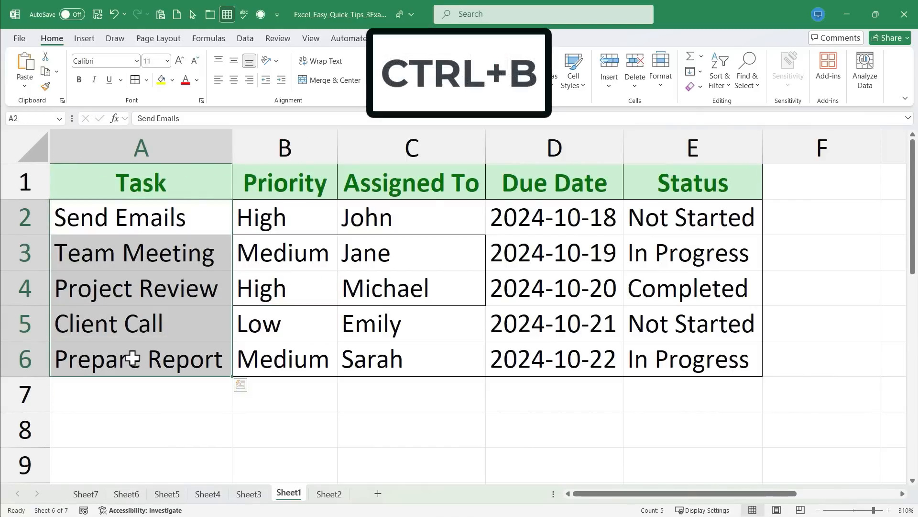
{"action": "key", "text": "ctrl+b"}
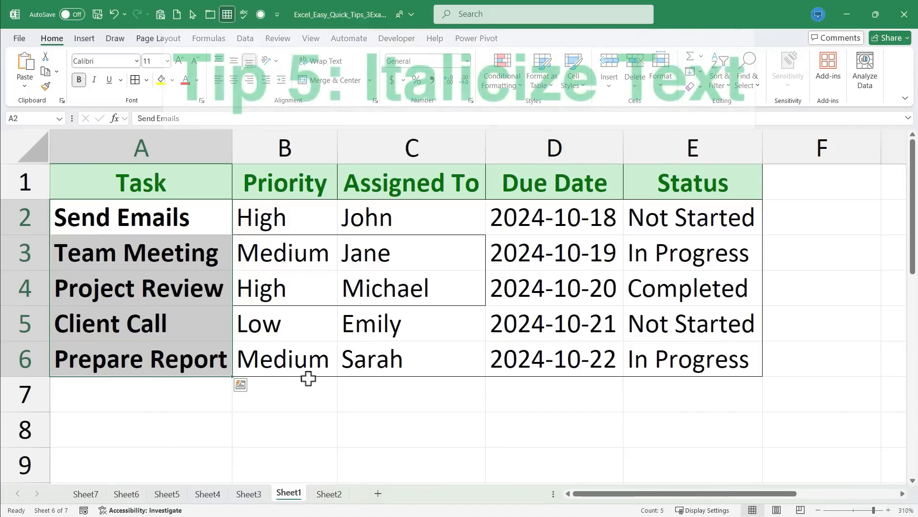
{"action": "left_click", "coordinate": [284, 288]}
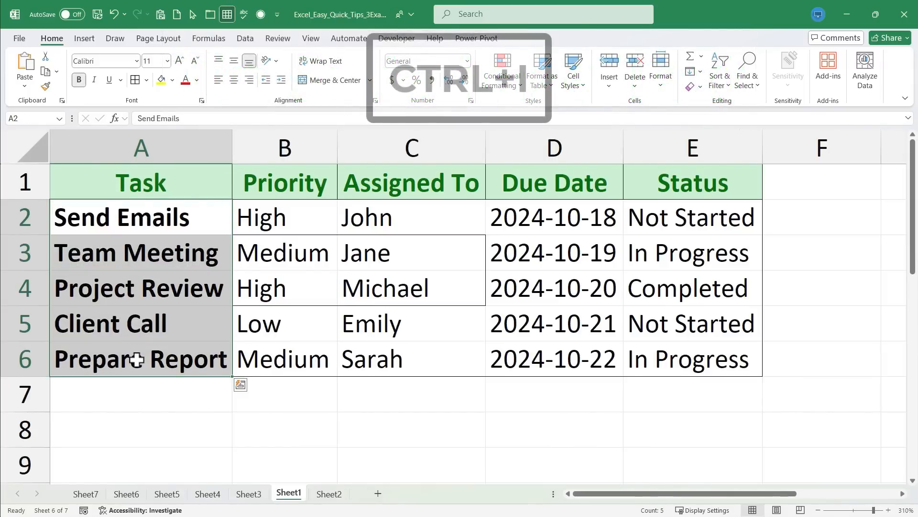
{"action": "key", "text": "ctrl+i"}
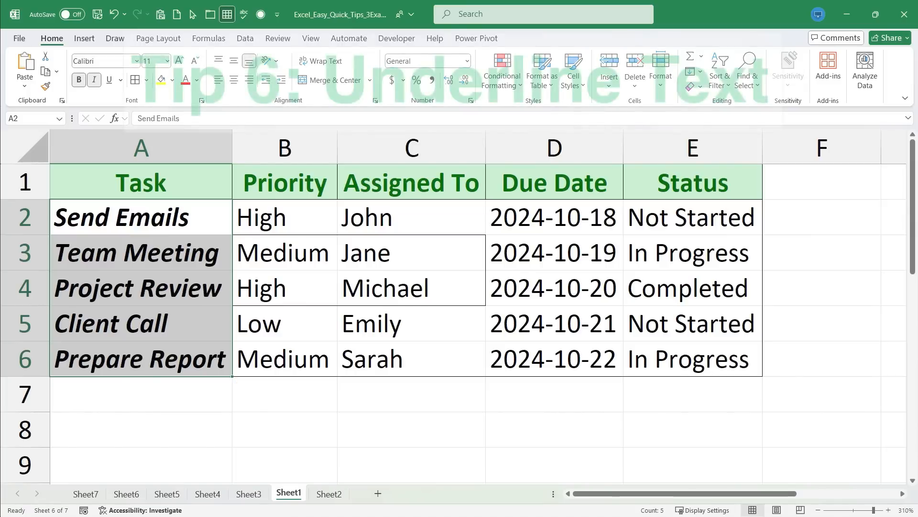
- Underline the headers Task, Priority, Assigned To, Due Date and Status in A1:E1
{"action": "left_click", "coordinate": [141, 182]}
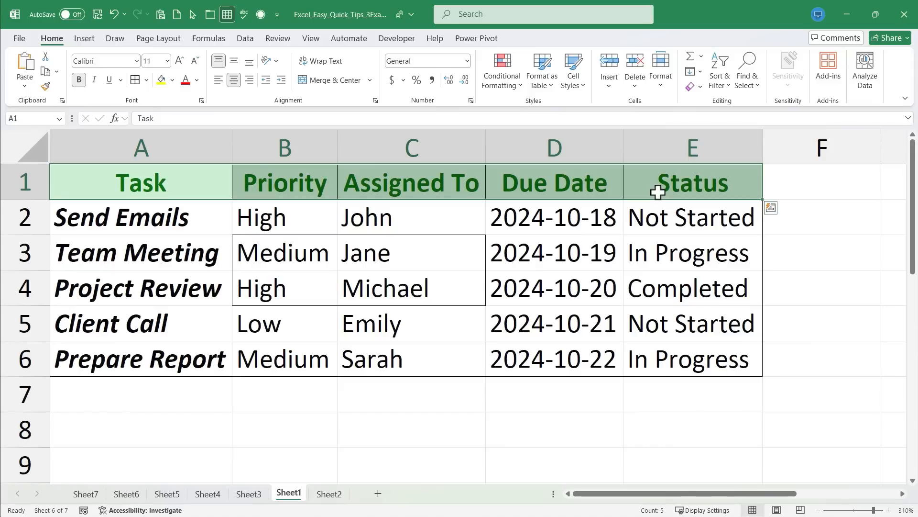
{"action": "key", "text": "ctrl+u"}
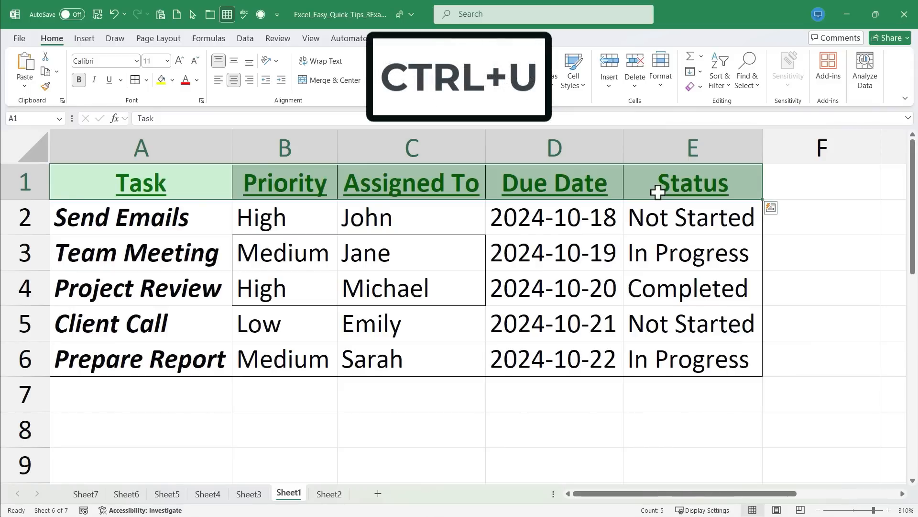
{"action": "left_click", "coordinate": [821, 252]}
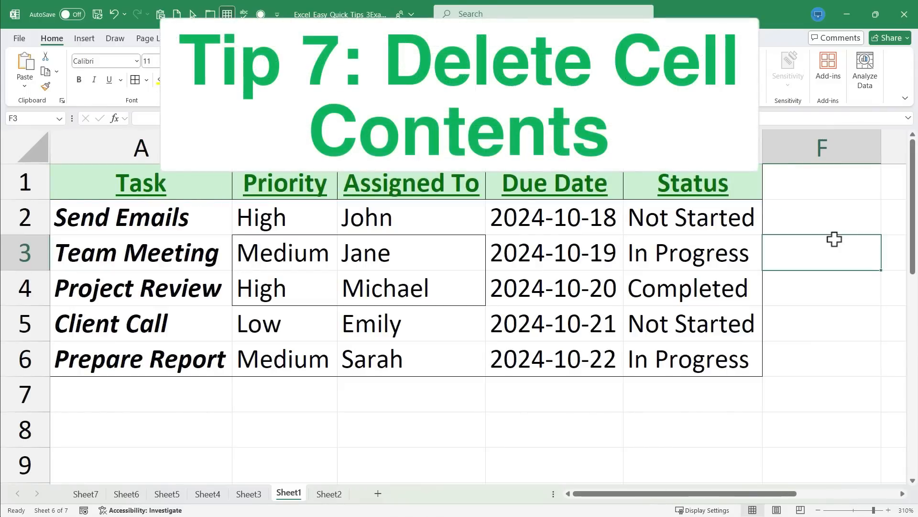
{"action": "mouse_move", "coordinate": [722, 198]}
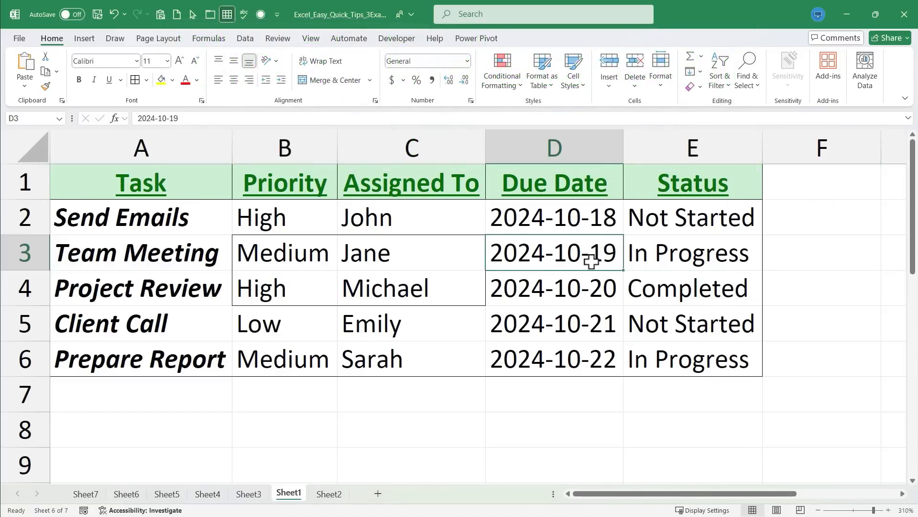
{"action": "mouse_move", "coordinate": [577, 218]}
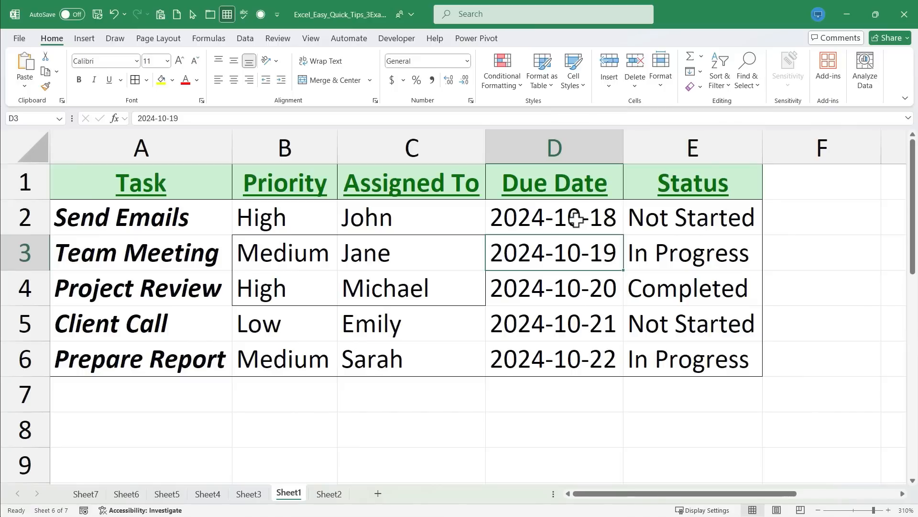
- Delete the due dates in D2:D5, keeping only Prepare Report's 2024-10-22
{"action": "left_click", "coordinate": [553, 216]}
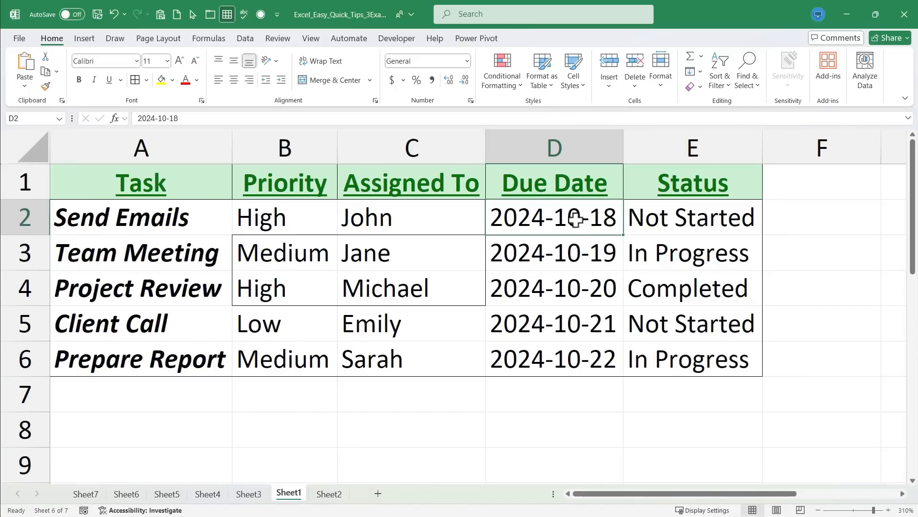
{"action": "key", "text": "Delete"}
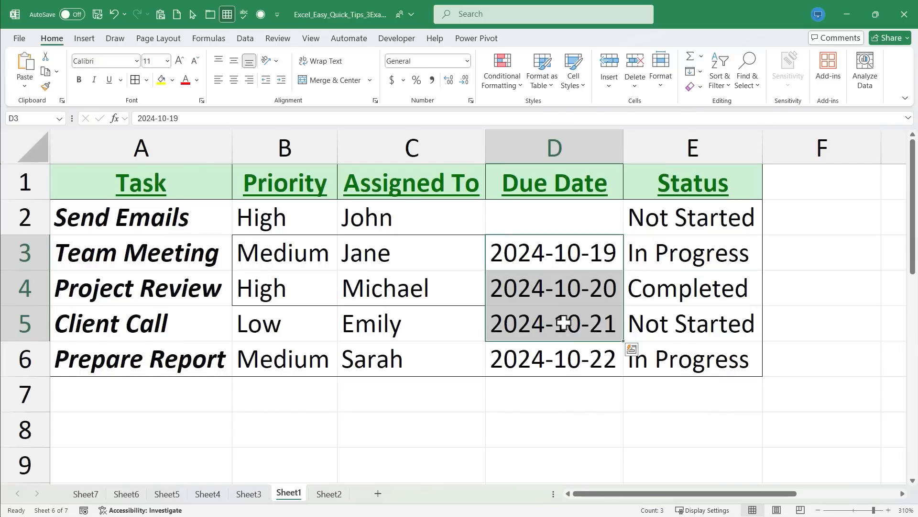
{"action": "key", "text": "Delete"}
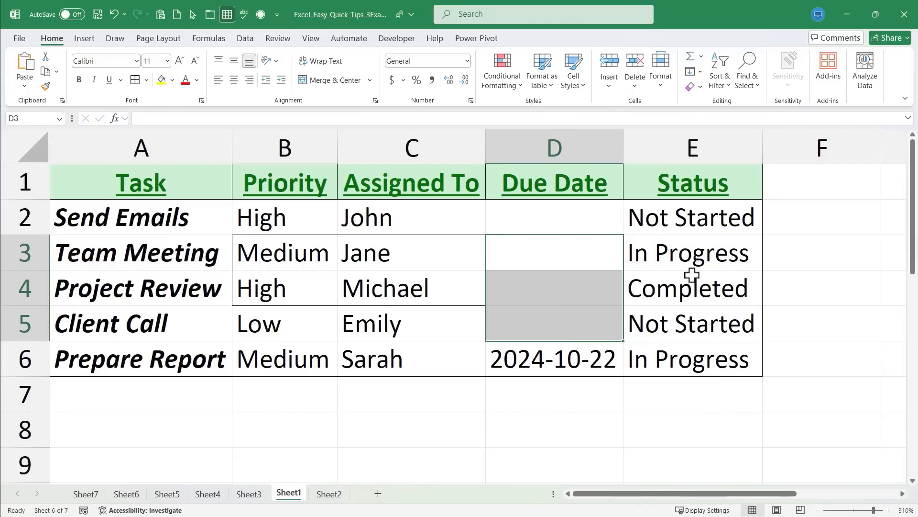
{"action": "left_click", "coordinate": [691, 288]}
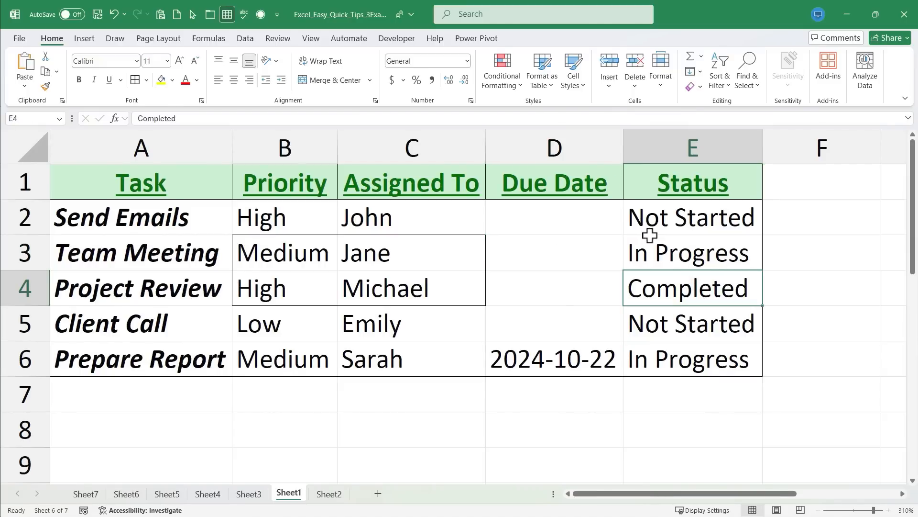
{"action": "mouse_move", "coordinate": [650, 219]}
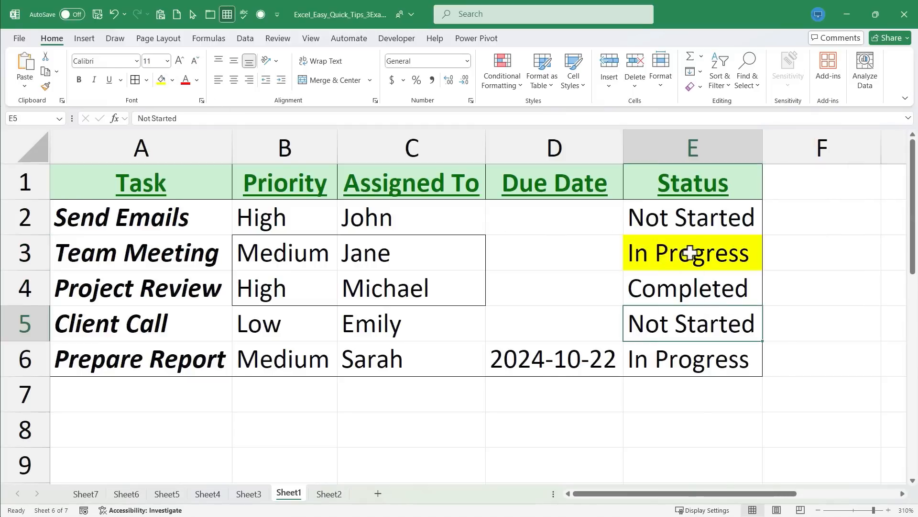
- Clear the In Progress text from yellow cell E3, keeping its fill
{"action": "left_click", "coordinate": [692, 253]}
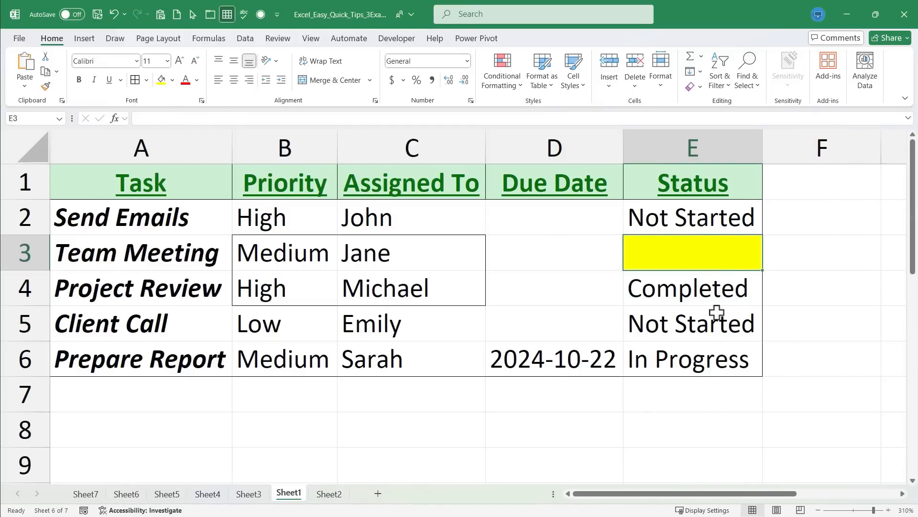
{"action": "left_click", "coordinate": [692, 322]}
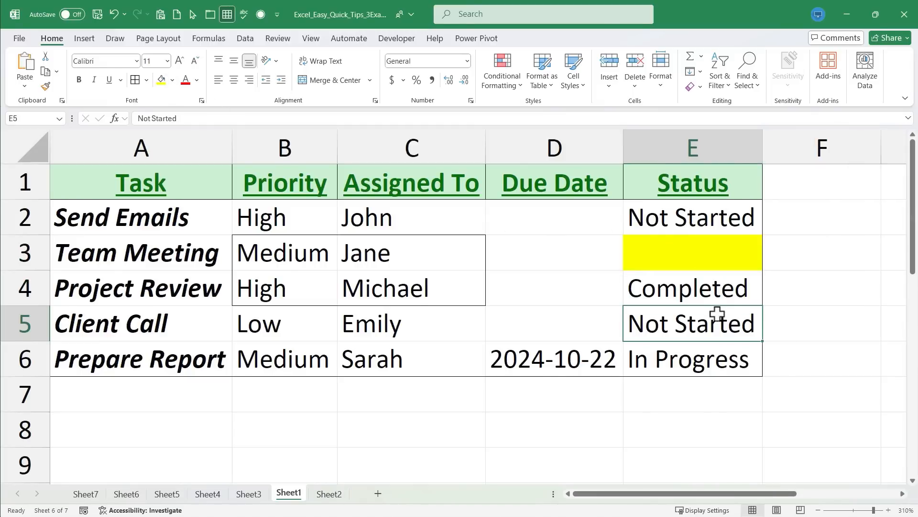
{"action": "mouse_move", "coordinate": [722, 258]}
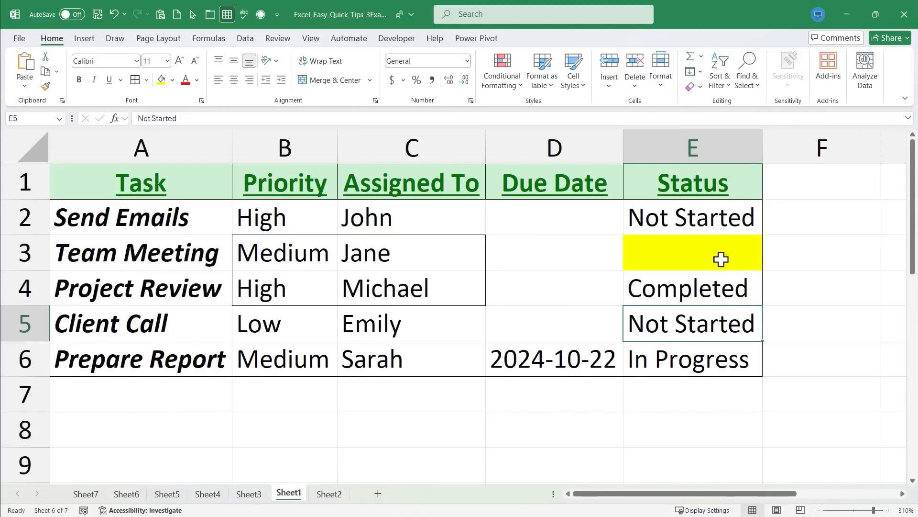
{"action": "left_click", "coordinate": [692, 217]}
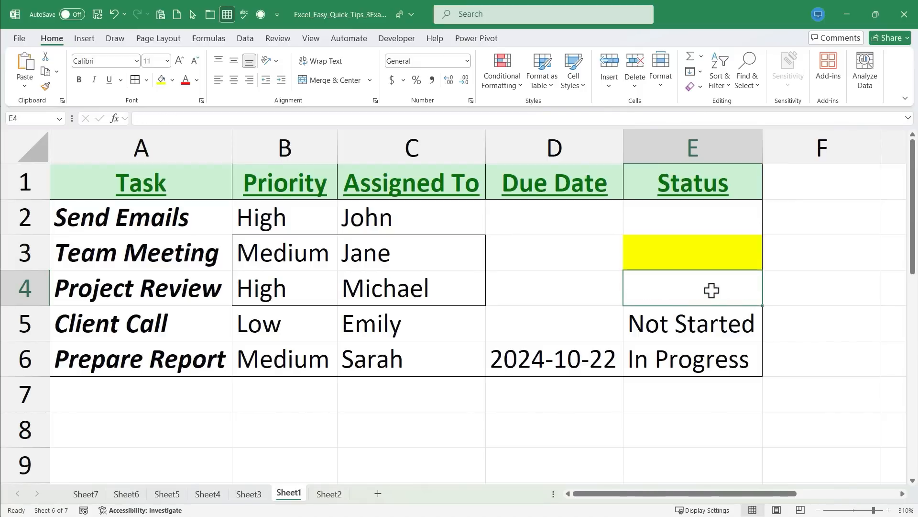
{"action": "left_click", "coordinate": [692, 252]}
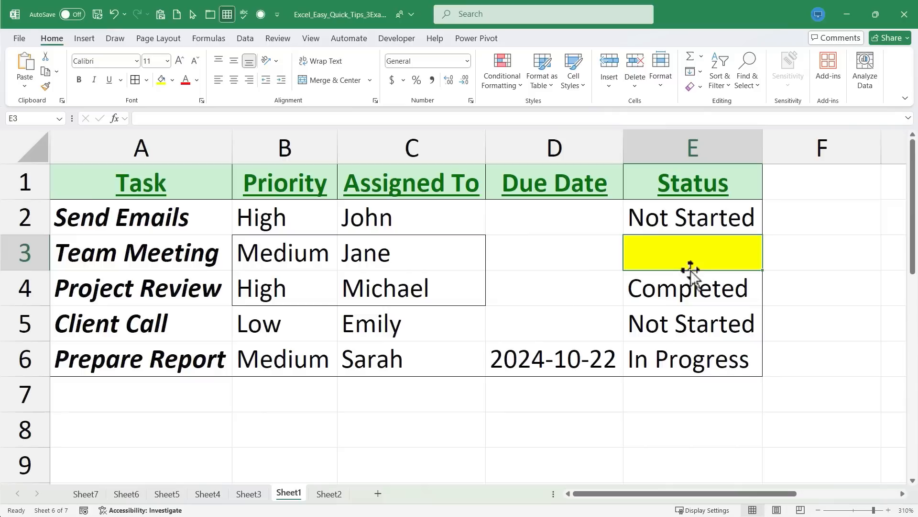
{"action": "mouse_move", "coordinate": [694, 252]}
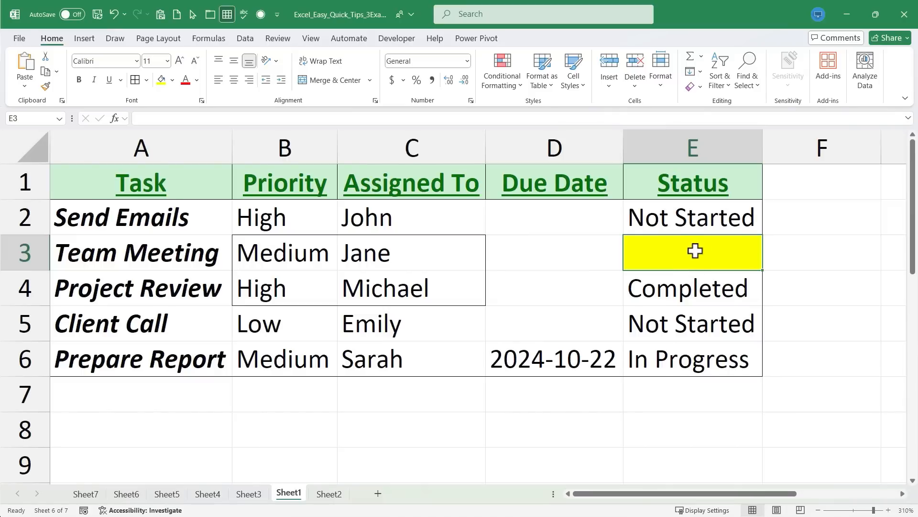
{"action": "mouse_move", "coordinate": [73, 94]}
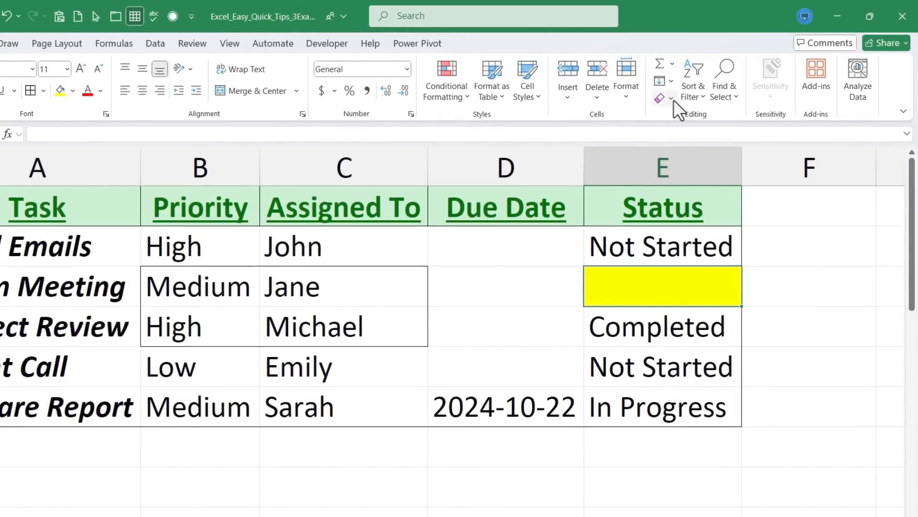
{"action": "mouse_move", "coordinate": [662, 114]}
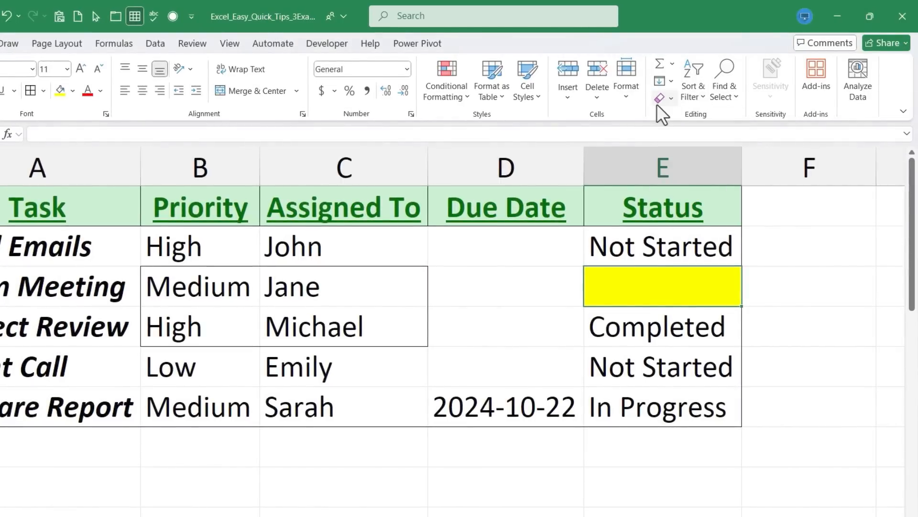
{"action": "mouse_move", "coordinate": [661, 97]}
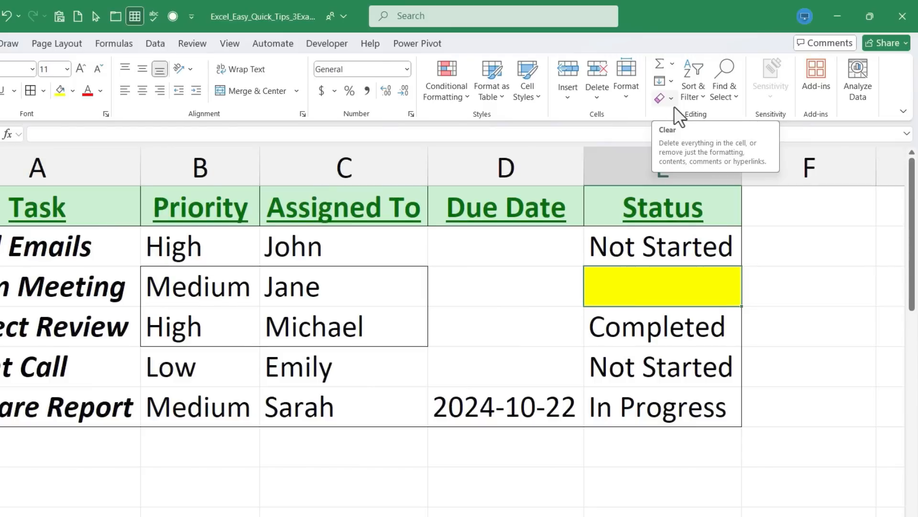
- Apply Home > Editing > Clear > Clear All to Team Meeting's Status cell E3
{"action": "left_click", "coordinate": [660, 98]}
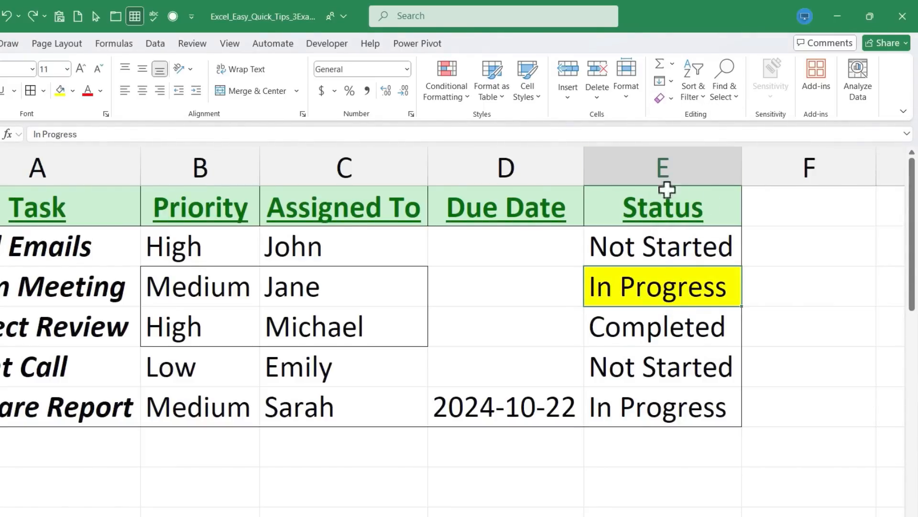
{"action": "left_click", "coordinate": [660, 97]}
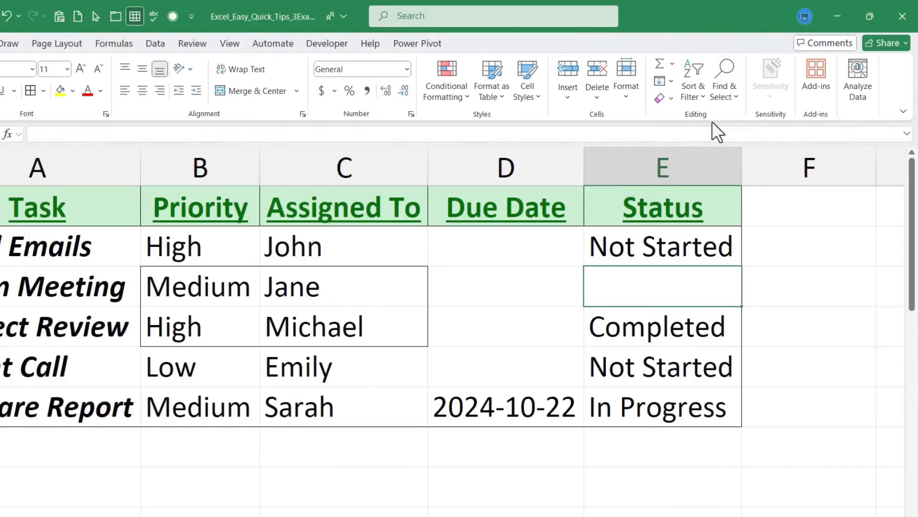
{"action": "left_click", "coordinate": [810, 320]}
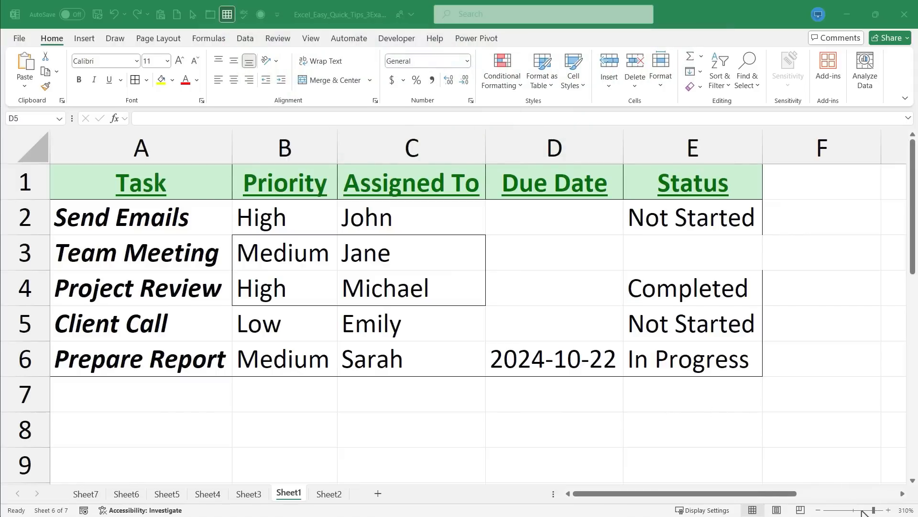
- Show the View ribbon tab and select the empty cell E8
{"action": "left_click", "coordinate": [818, 509]}
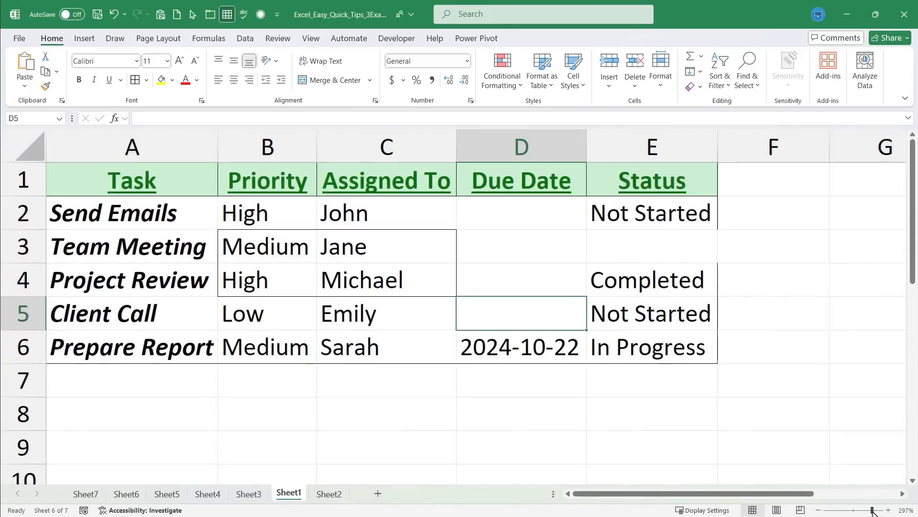
{"action": "left_click", "coordinate": [818, 510]}
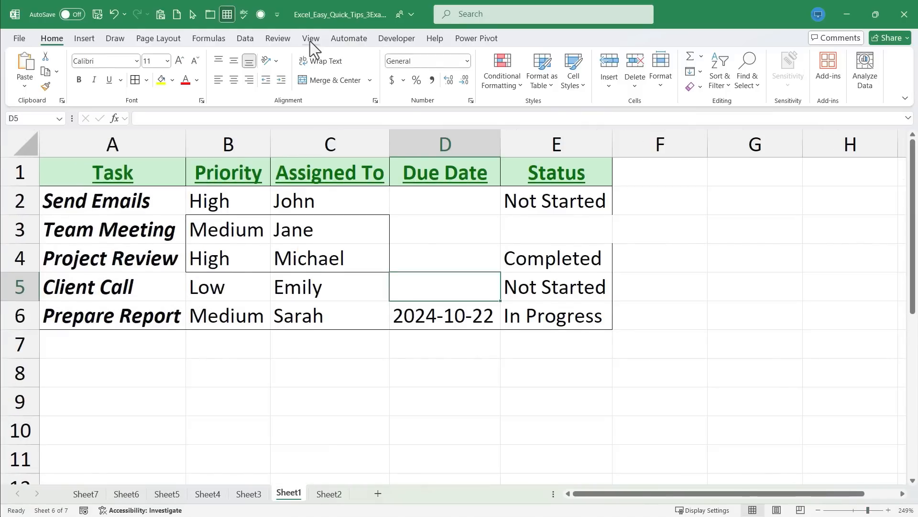
{"action": "left_click", "coordinate": [311, 38]}
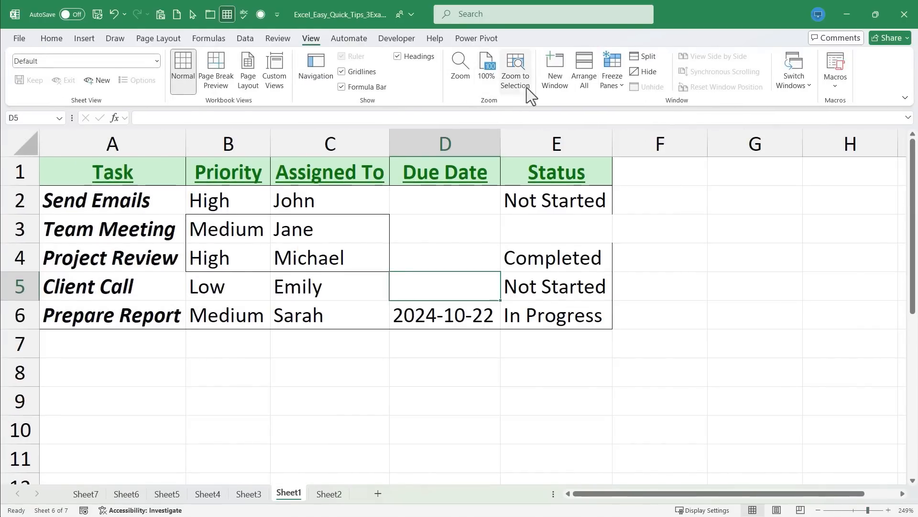
{"action": "mouse_move", "coordinate": [602, 310]}
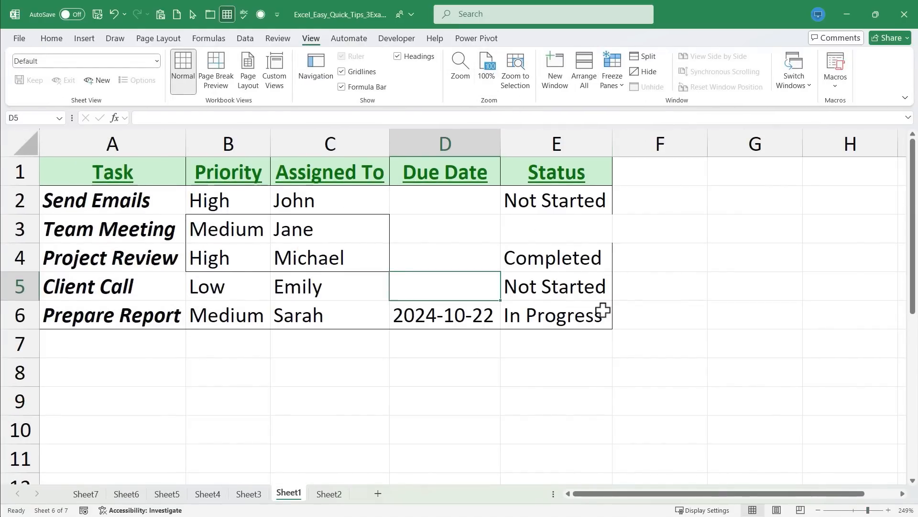
{"action": "left_click", "coordinate": [555, 371]}
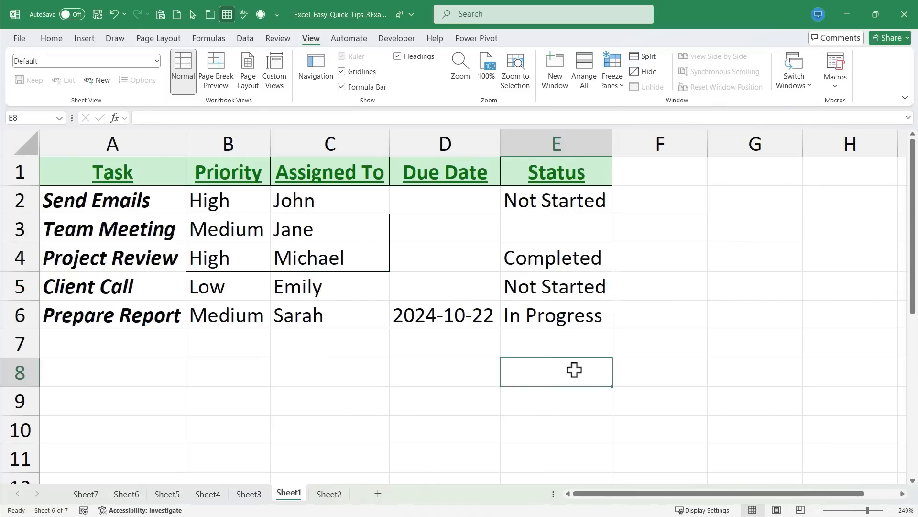
{"action": "mouse_move", "coordinate": [520, 329]}
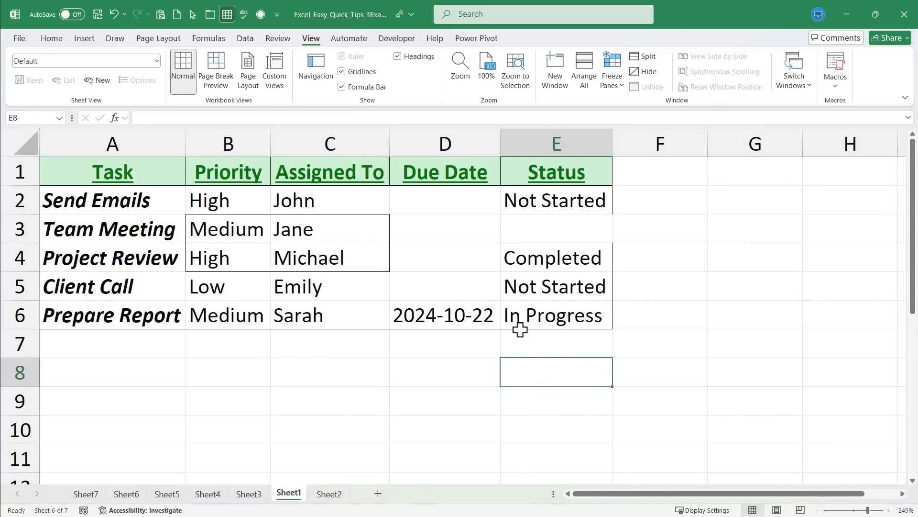
{"action": "mouse_move", "coordinate": [426, 290]}
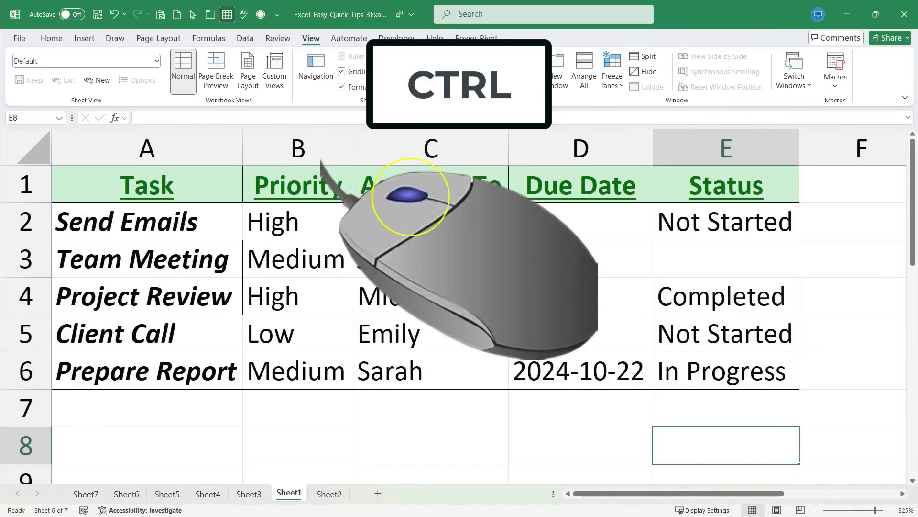
- Zoom the task table to 340% with Ctrl and the mouse wheel
{"action": "scroll", "scroll_direction": "down", "scroll_amount": 3}
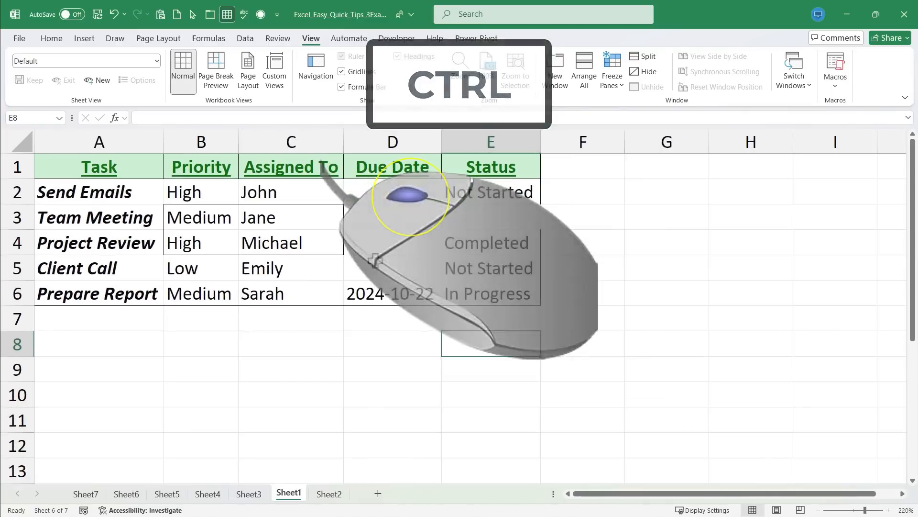
{"action": "scroll", "scroll_direction": "down", "scroll_amount": 3}
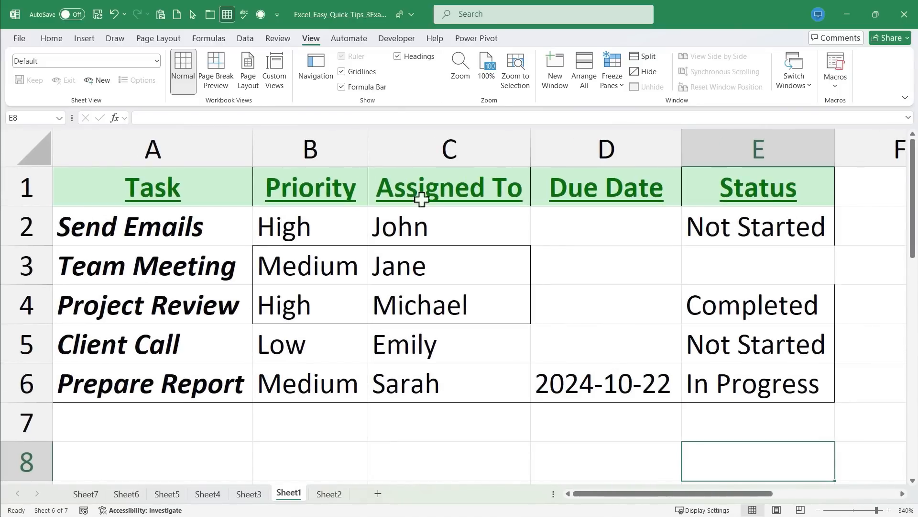
{"action": "mouse_move", "coordinate": [884, 512]}
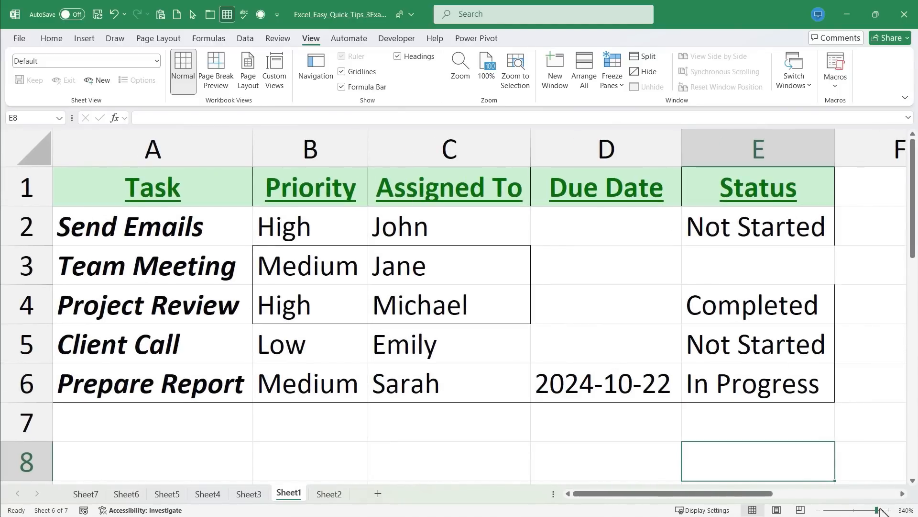
{"action": "mouse_move", "coordinate": [812, 327]}
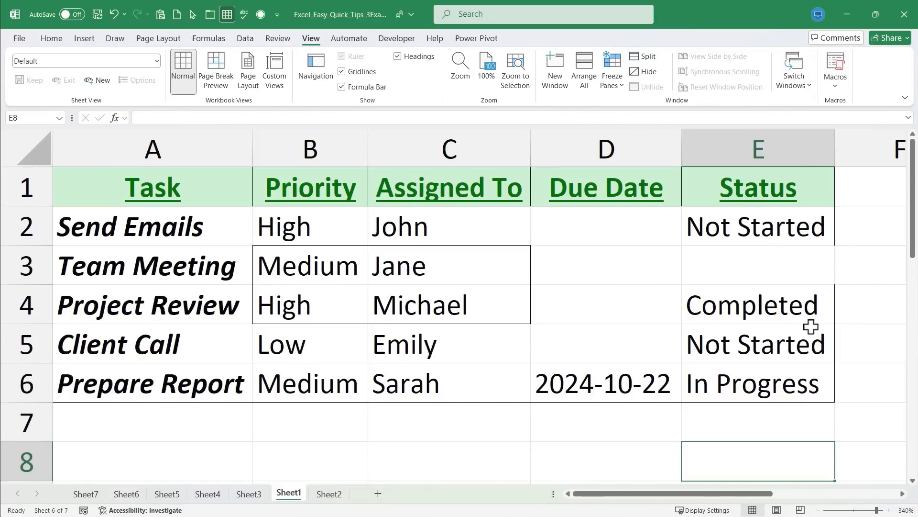
{"action": "mouse_move", "coordinate": [141, 449]}
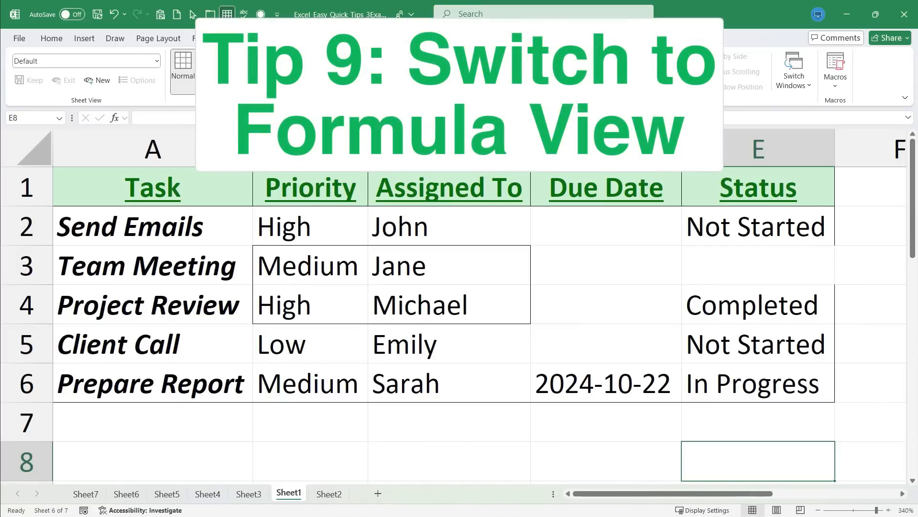
- Enter =59+67/3 in D2 so Send Emails' due date shows 81.333333
{"action": "left_click", "coordinate": [311, 38]}
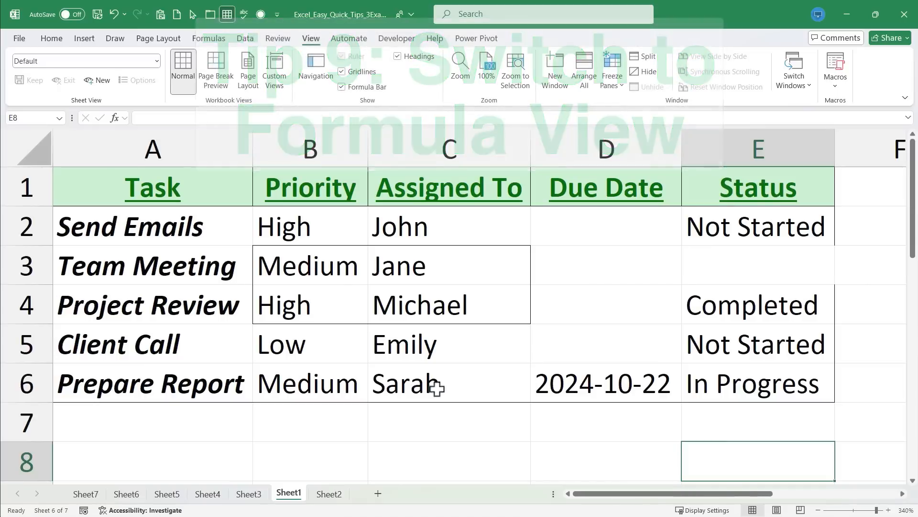
{"action": "type", "text": "="}
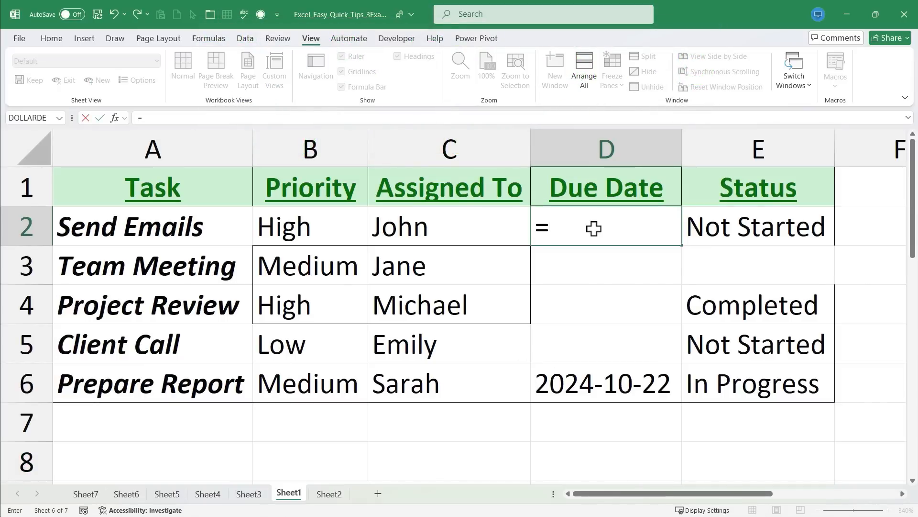
{"action": "type", "text": "59+6"}
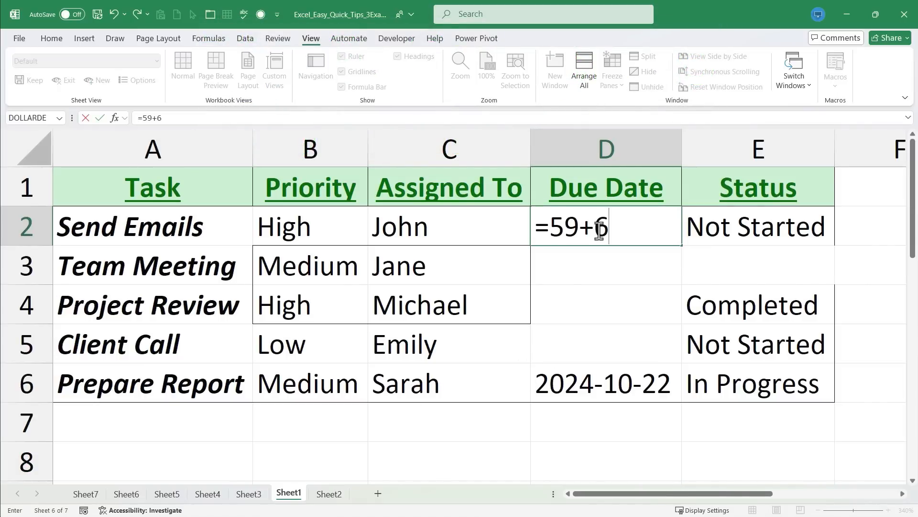
{"action": "type", "text": "7/3"}
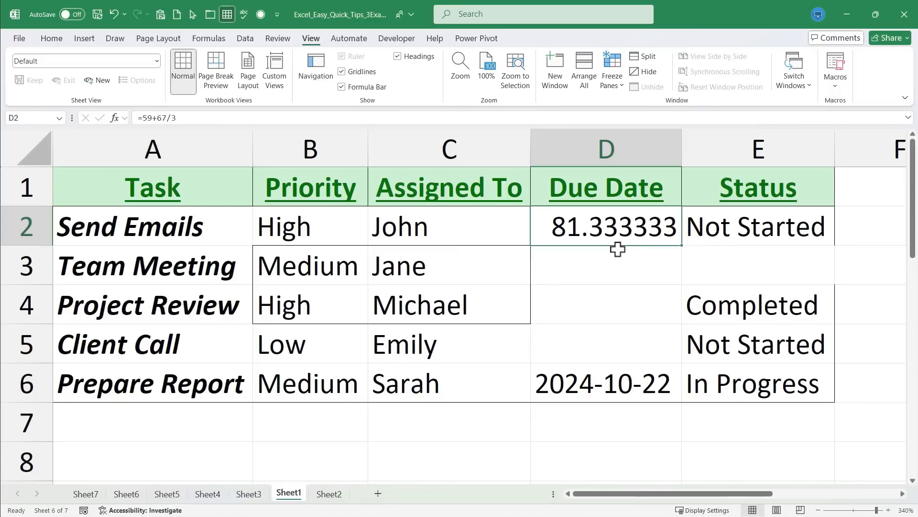
{"action": "mouse_move", "coordinate": [666, 309]}
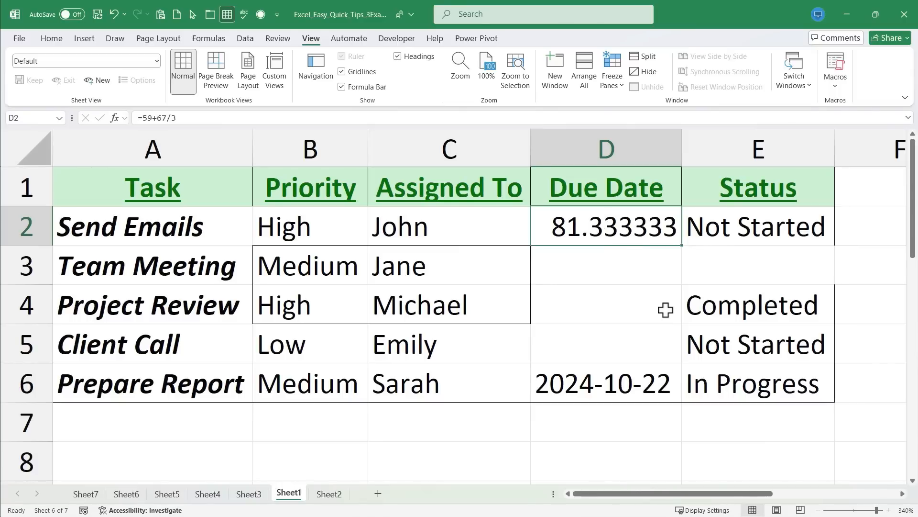
{"action": "left_click", "coordinate": [605, 265]}
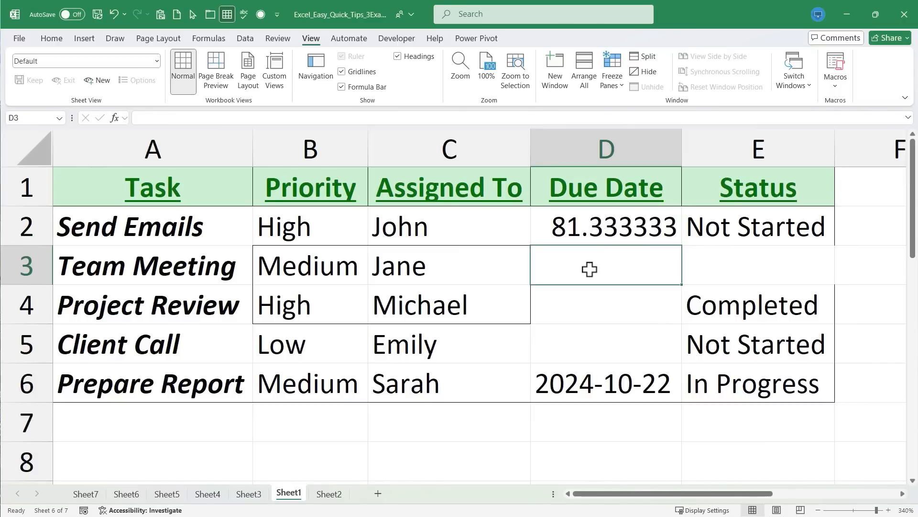
{"action": "mouse_move", "coordinate": [310, 305]}
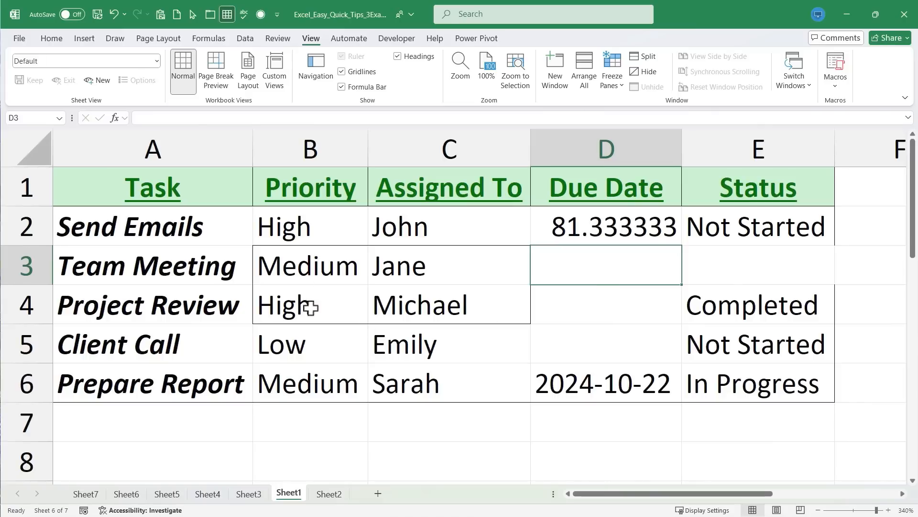
{"action": "mouse_move", "coordinate": [611, 248]}
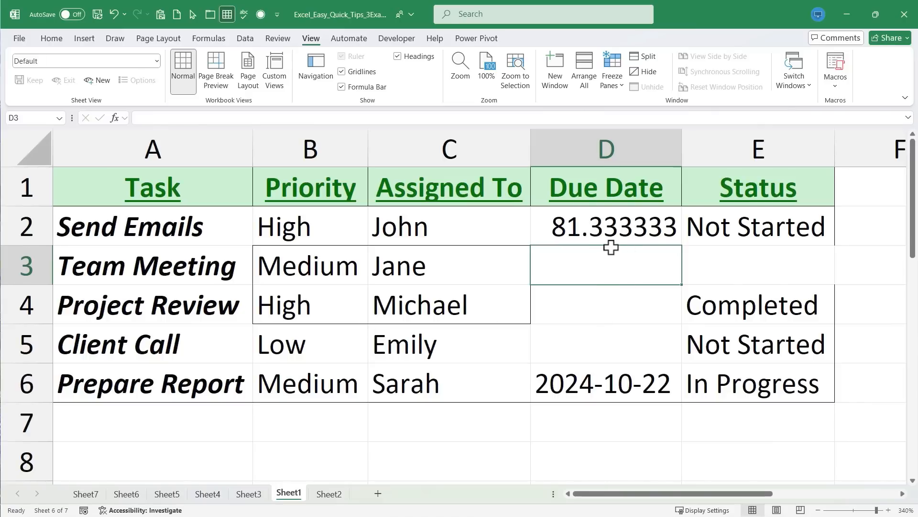
{"action": "mouse_move", "coordinate": [639, 258]}
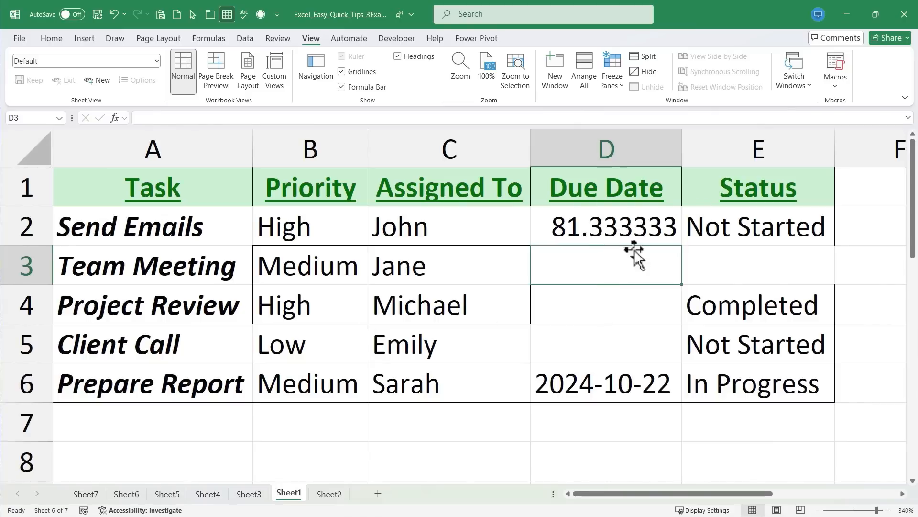
{"action": "scroll", "scroll_direction": "down", "scroll_amount": 3}
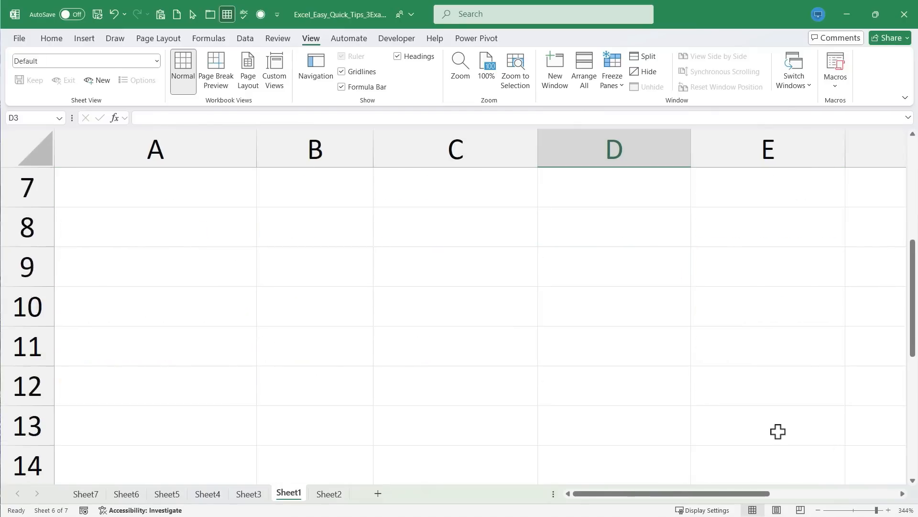
{"action": "scroll", "scroll_direction": "up", "scroll_amount": 3}
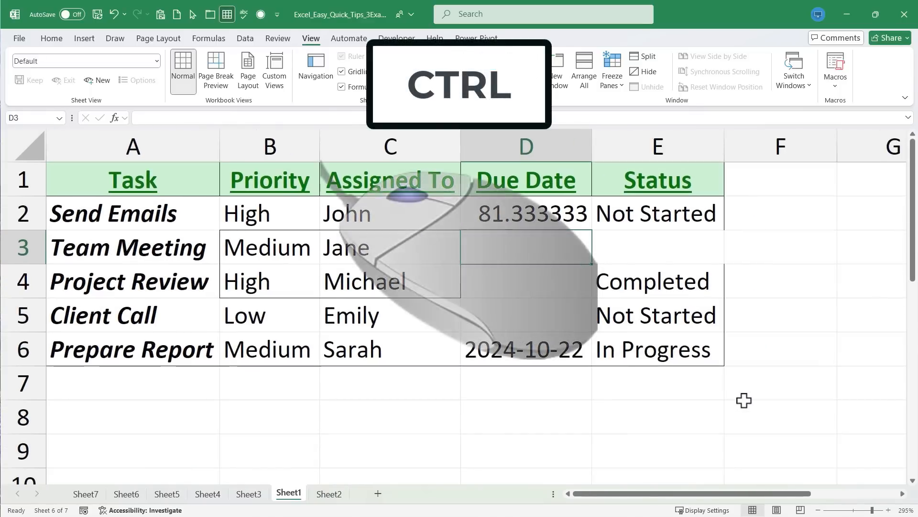
{"action": "scroll", "scroll_direction": "down", "scroll_amount": 3}
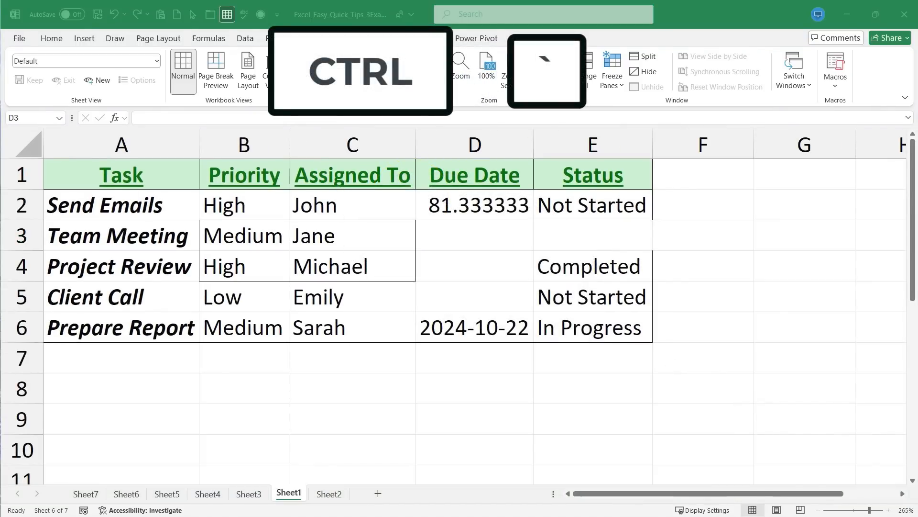
{"action": "left_click", "coordinate": [310, 38]}
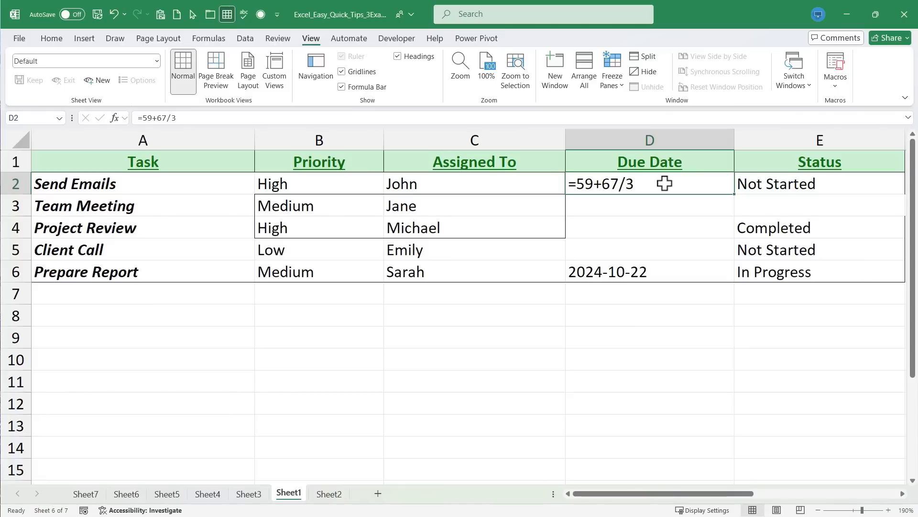
{"action": "mouse_move", "coordinate": [573, 311]}
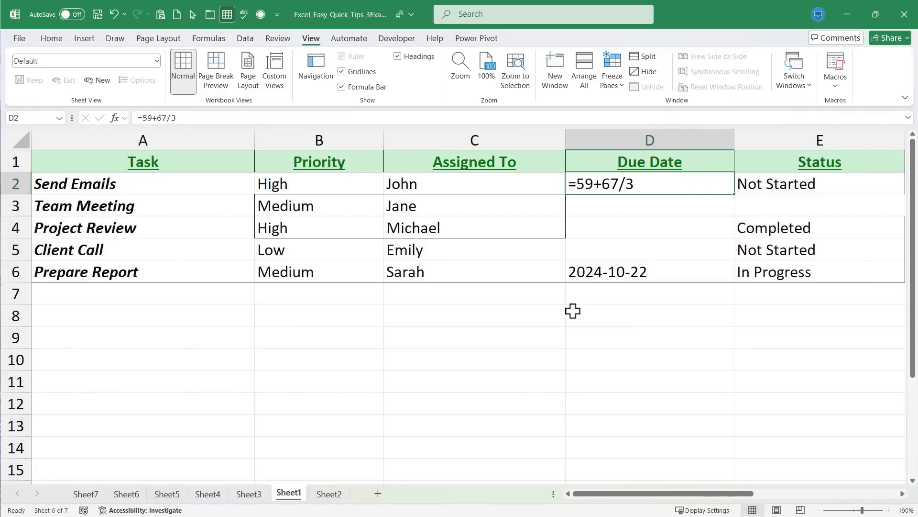
{"action": "key", "text": "ctrl+`"}
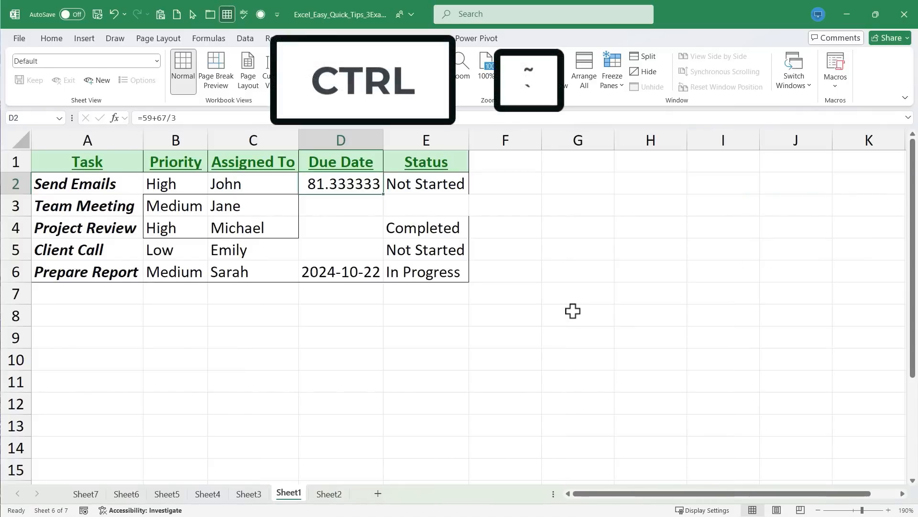
{"action": "left_click", "coordinate": [311, 39]}
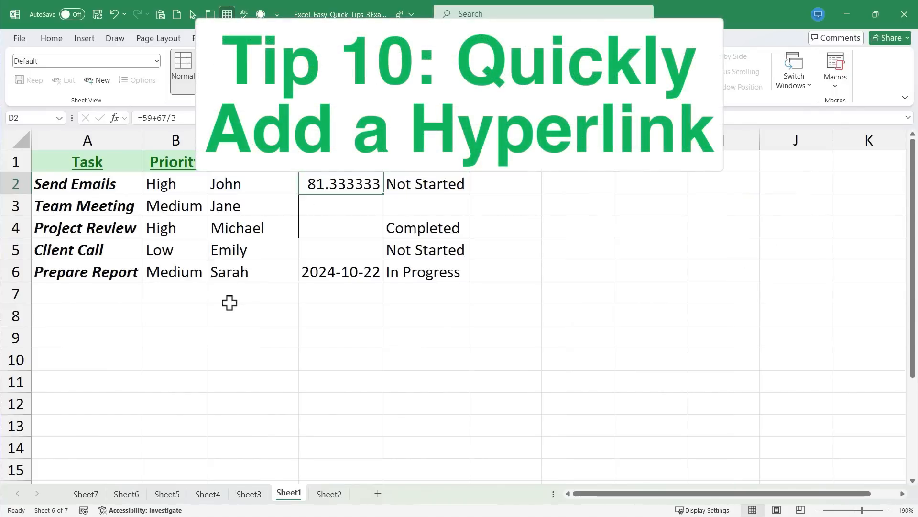
{"action": "mouse_move", "coordinate": [278, 290]}
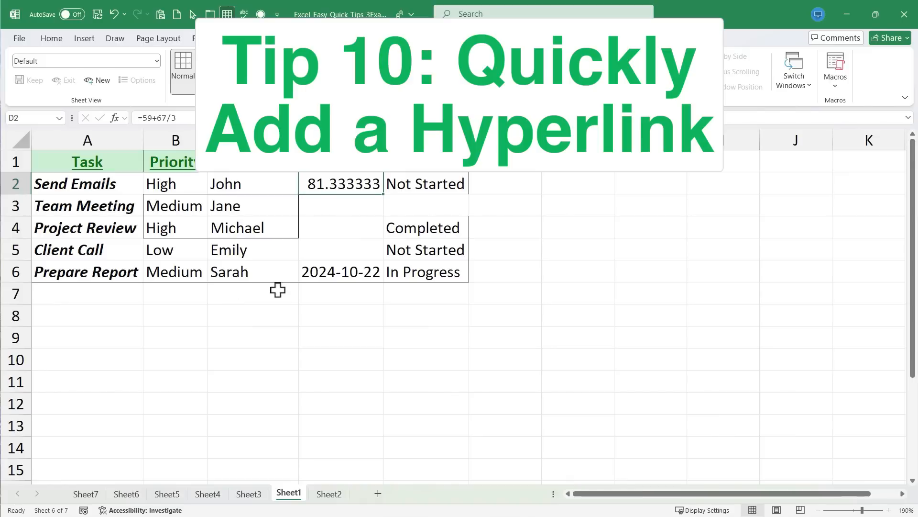
- Type 'Learn More Excel' into C7, just below the task table
{"action": "type", "text": "Lear"}
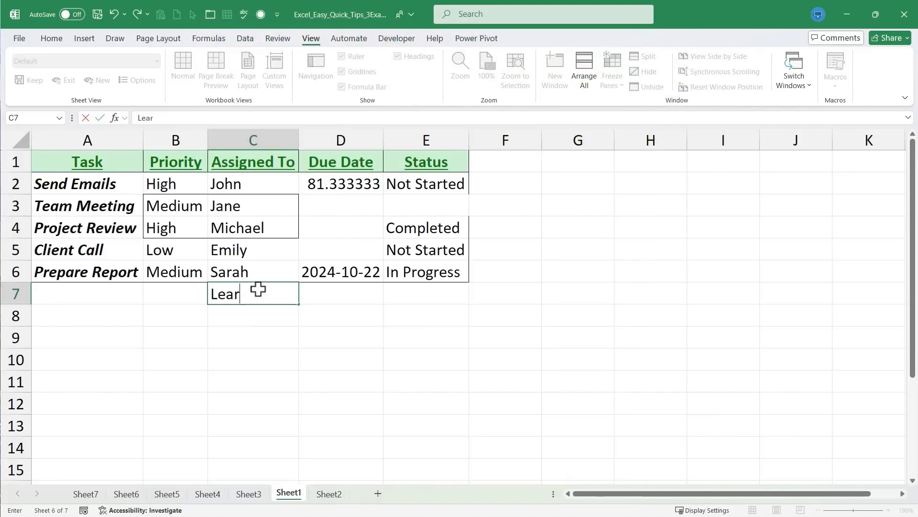
{"action": "type", "text": "n More Excel"}
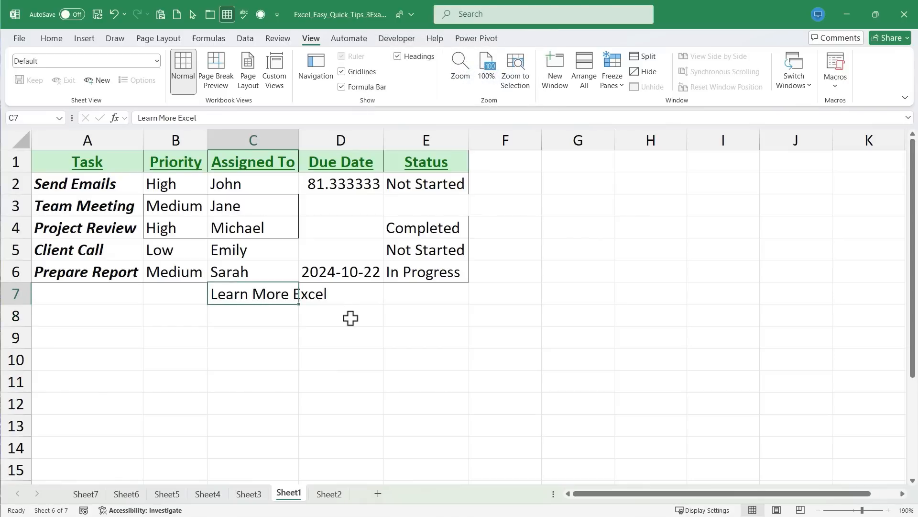
{"action": "key", "text": "ctrl+k"}
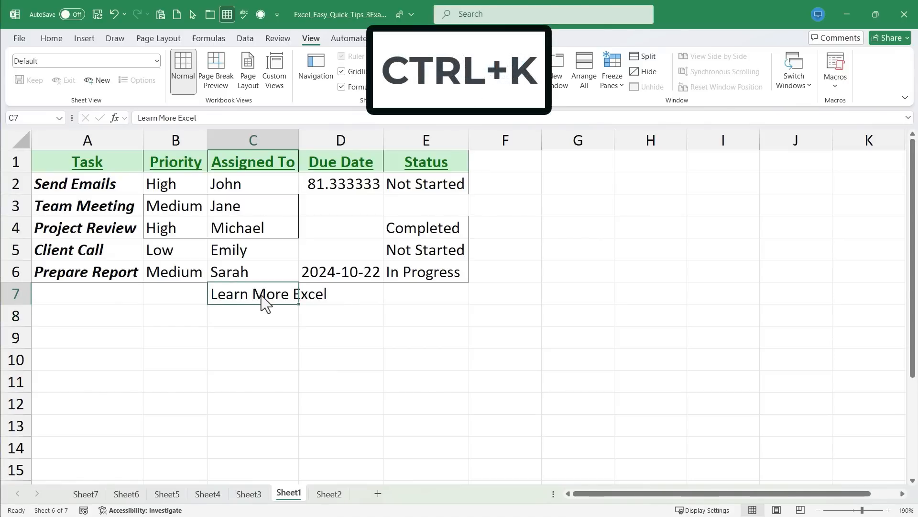
{"action": "key", "text": "ctrl+k"}
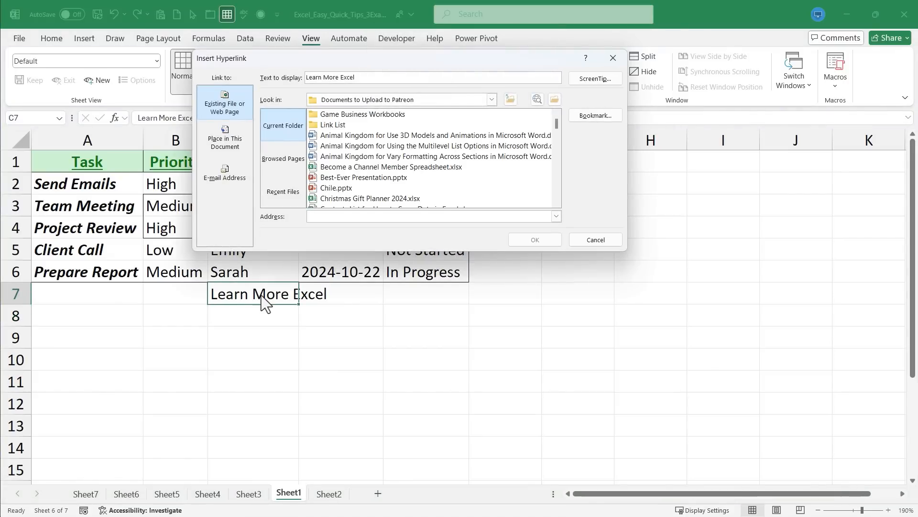
{"action": "left_click", "coordinate": [432, 216]}
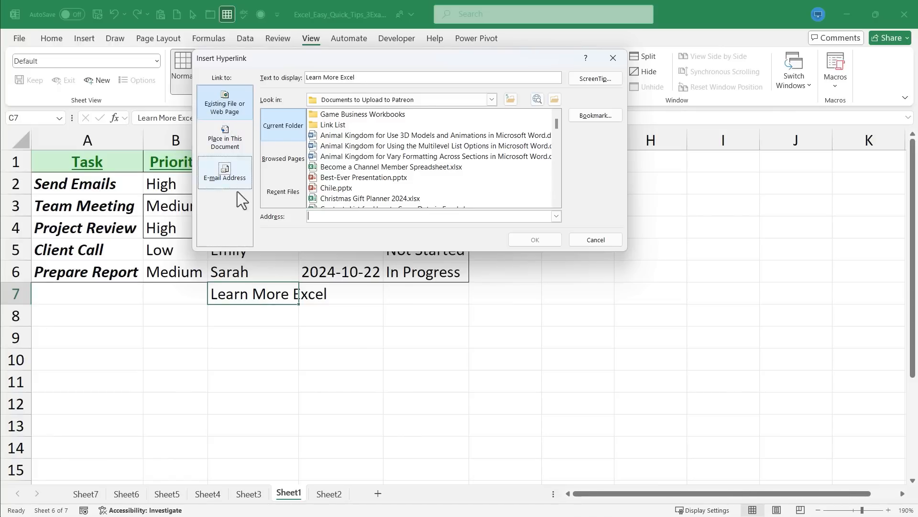
{"action": "mouse_move", "coordinate": [294, 227]}
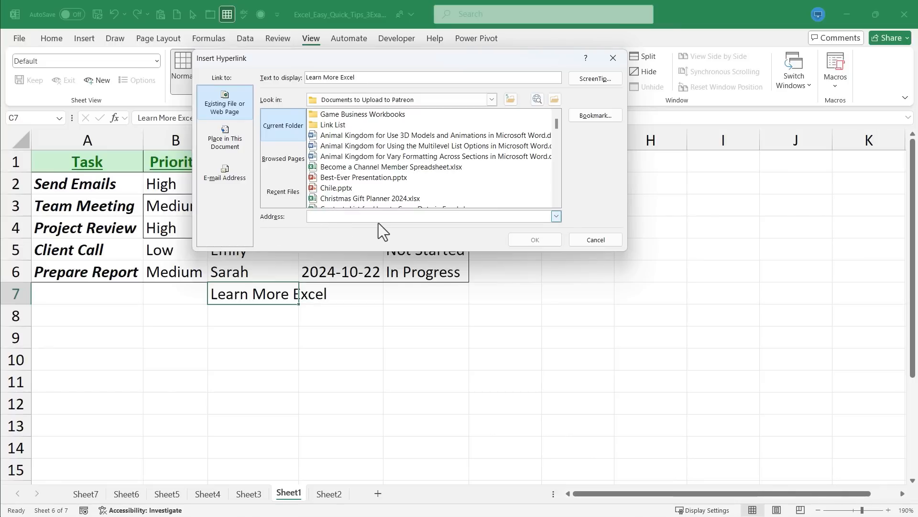
{"action": "left_click", "coordinate": [430, 216]}
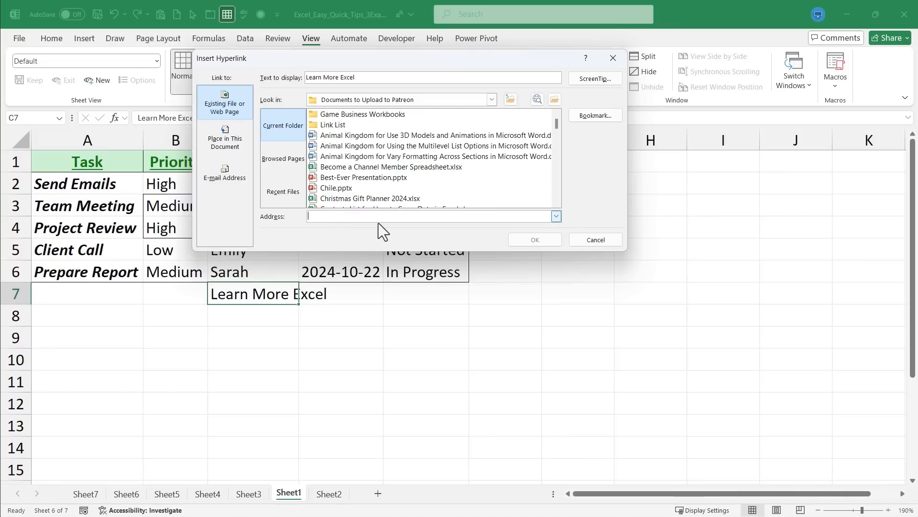
{"action": "type", "text": "https://www.youtube.com/@techteachersandstudents"}
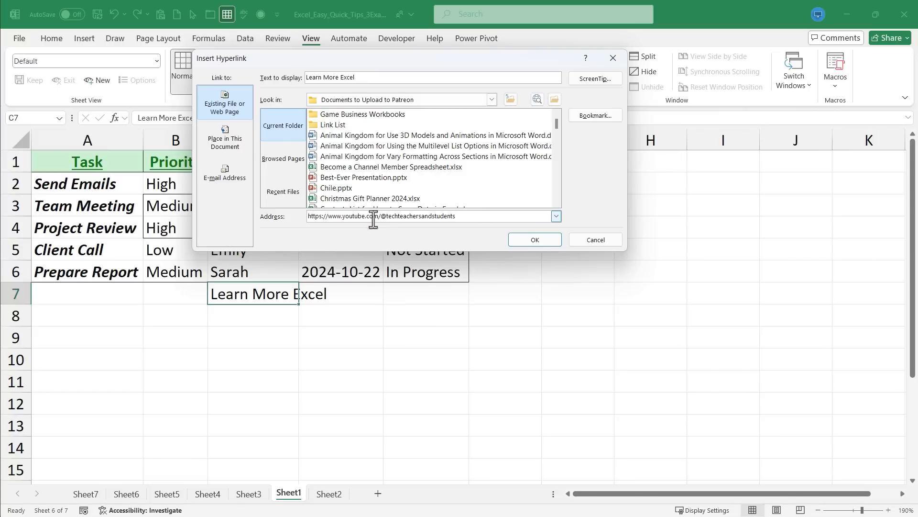
{"action": "mouse_move", "coordinate": [283, 309]}
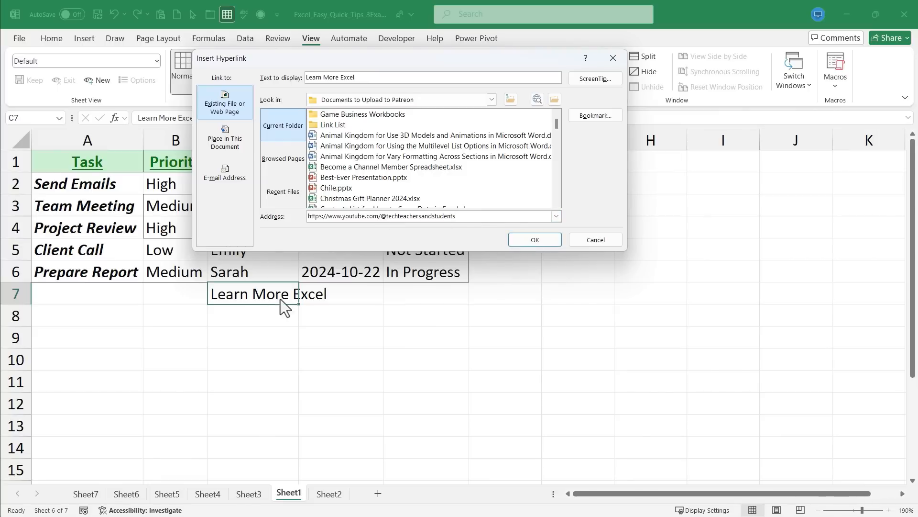
{"action": "left_click", "coordinate": [533, 239]}
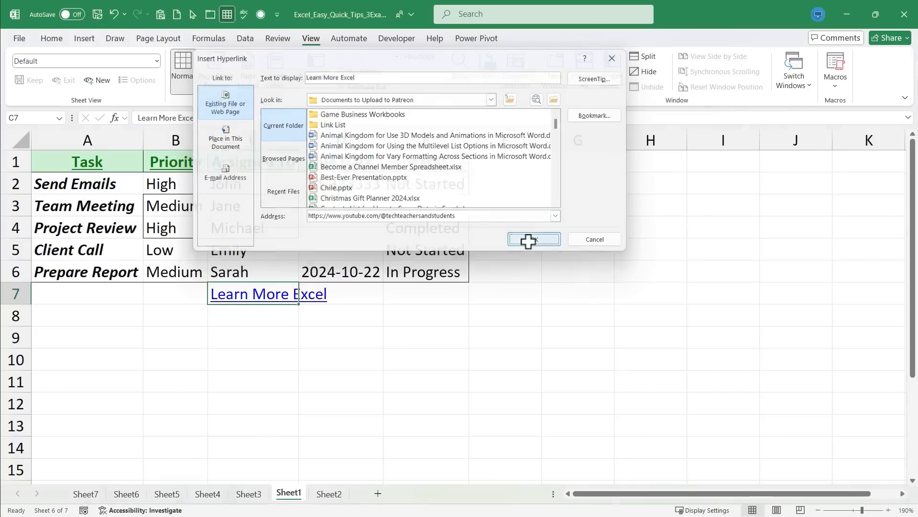
- Follow the C7 link to test that it opens the YouTube channel
{"action": "left_click", "coordinate": [533, 239]}
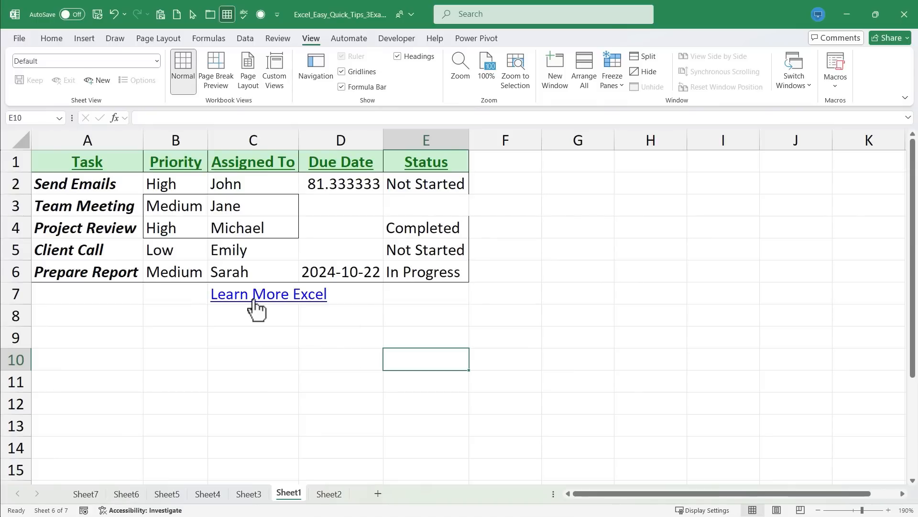
{"action": "left_click", "coordinate": [253, 293]}
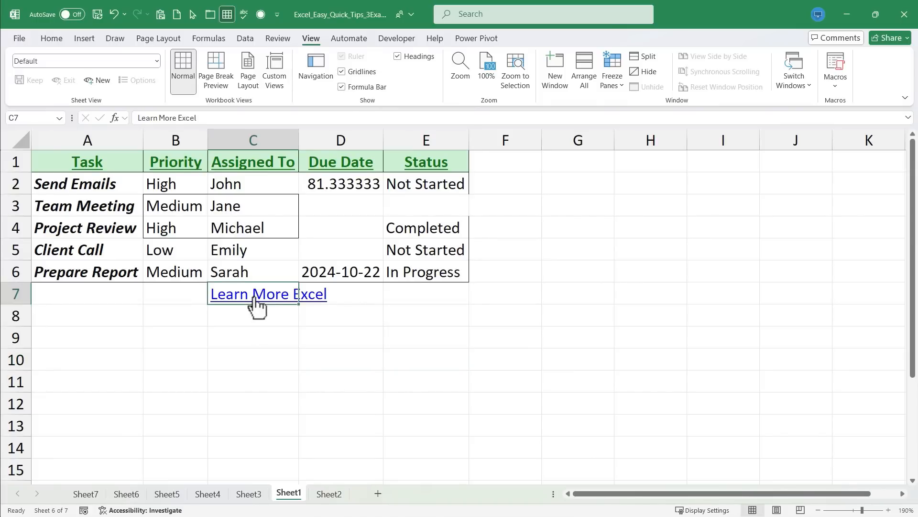
{"action": "left_click", "coordinate": [267, 293]}
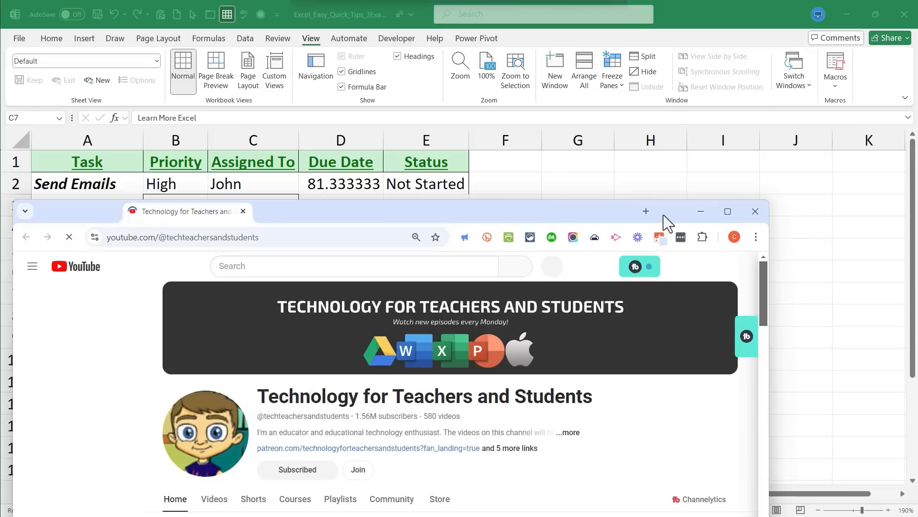
- Close the YouTube channel browser window to get back to the workbook
{"action": "left_click", "coordinate": [727, 211]}
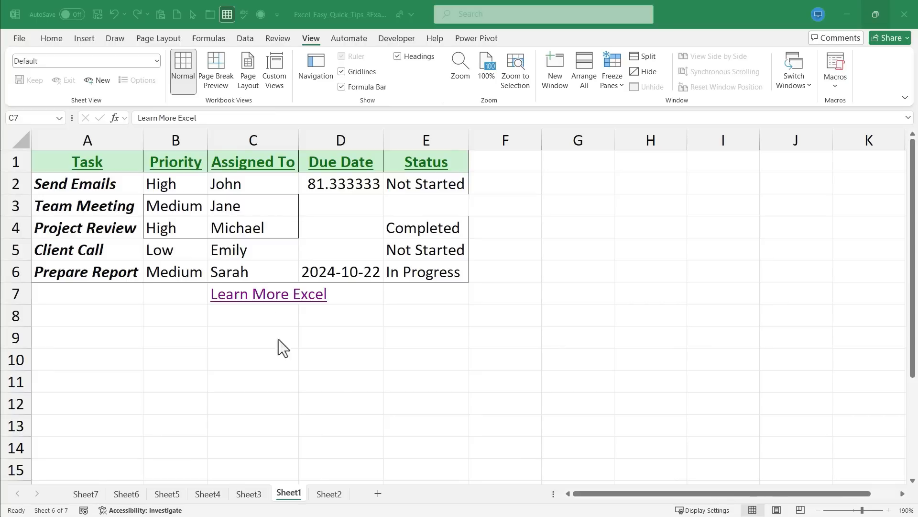
{"action": "mouse_move", "coordinate": [288, 493]}
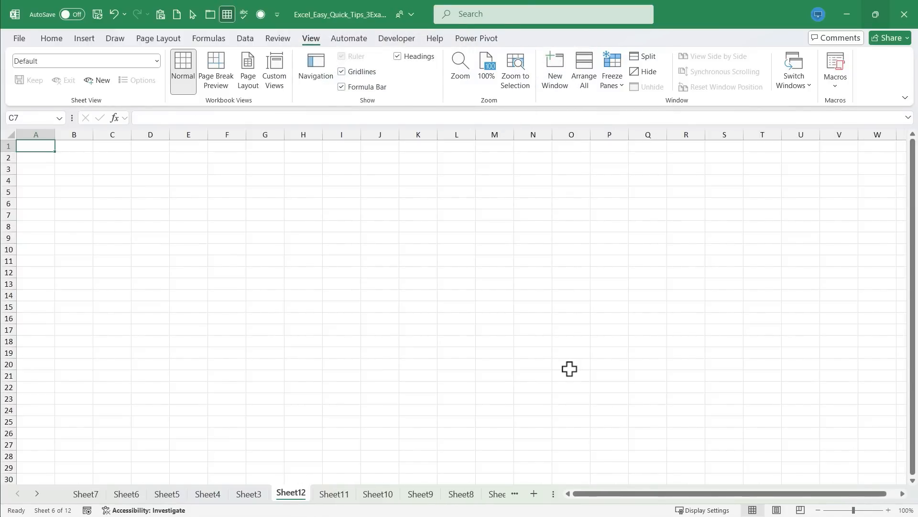
{"action": "mouse_move", "coordinate": [461, 493]}
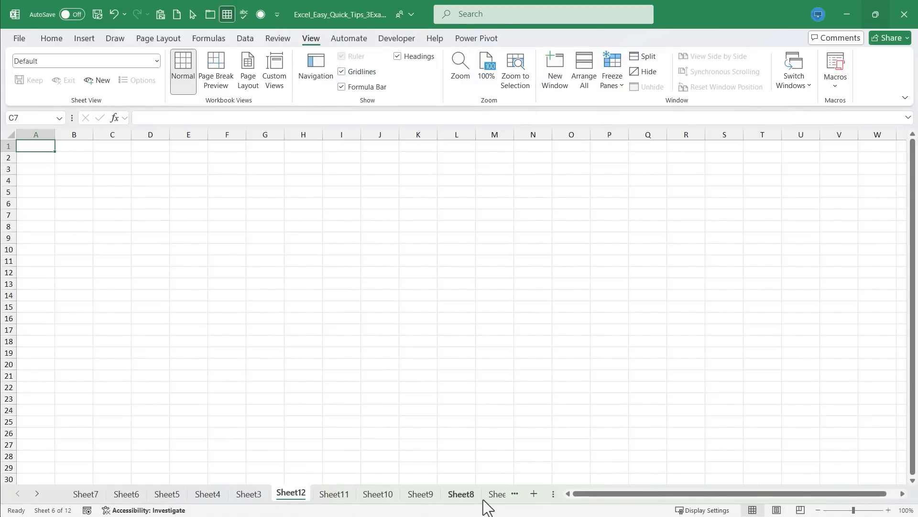
- Duplicate Sheet1's task table onto a new sheet and rename it Sheet77
{"action": "left_click", "coordinate": [459, 493]}
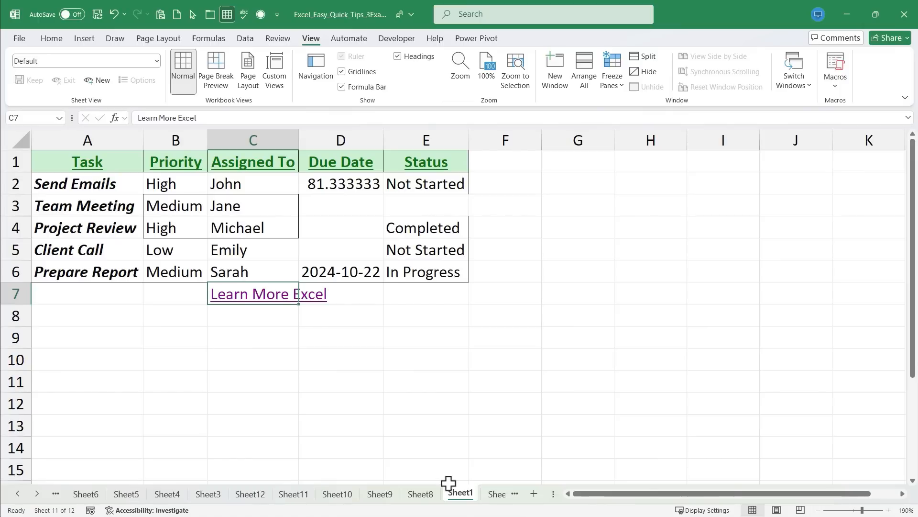
{"action": "mouse_move", "coordinate": [461, 454]}
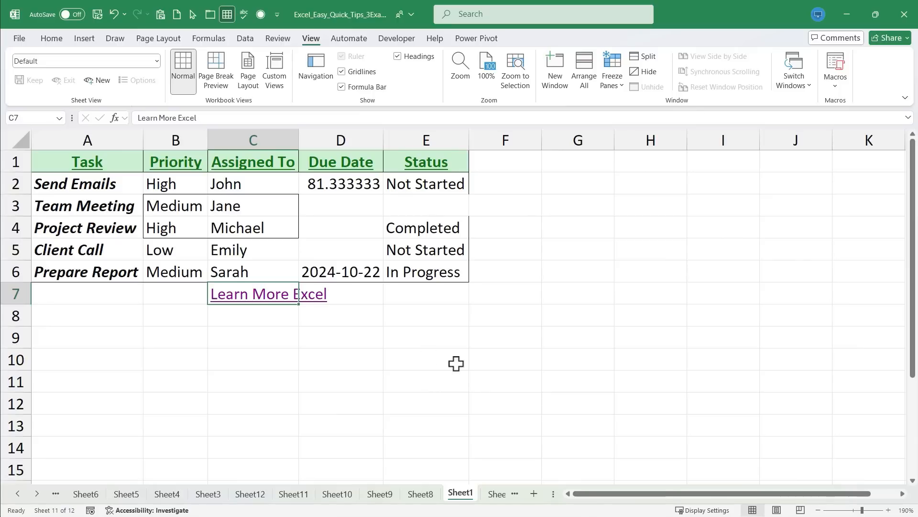
{"action": "mouse_move", "coordinate": [477, 433]}
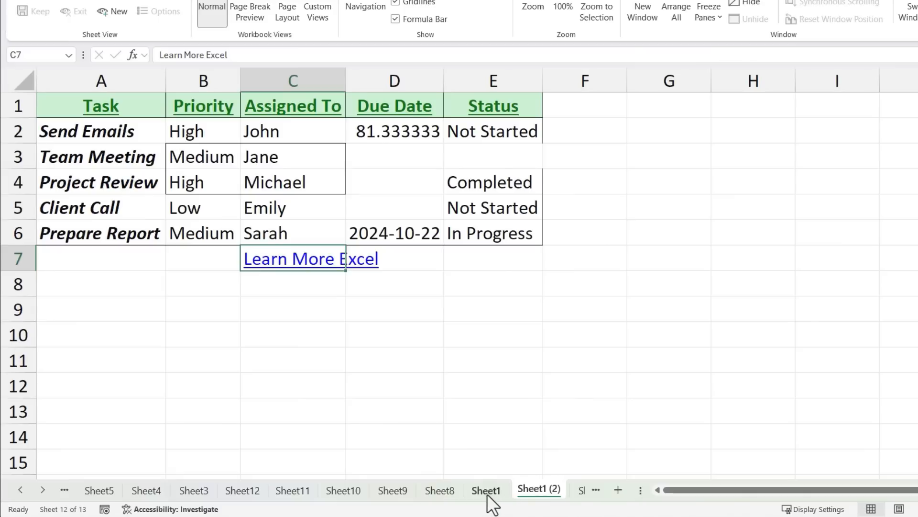
{"action": "mouse_move", "coordinate": [538, 493]}
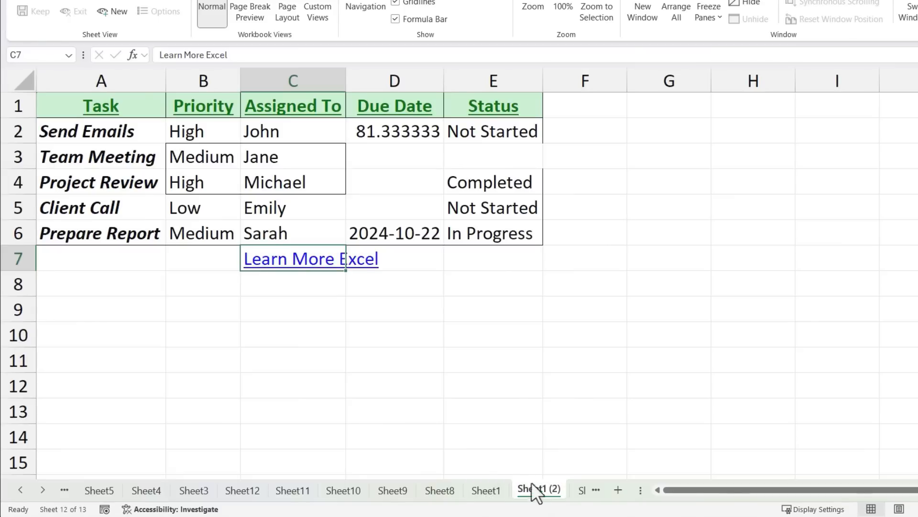
{"action": "mouse_move", "coordinate": [562, 498]}
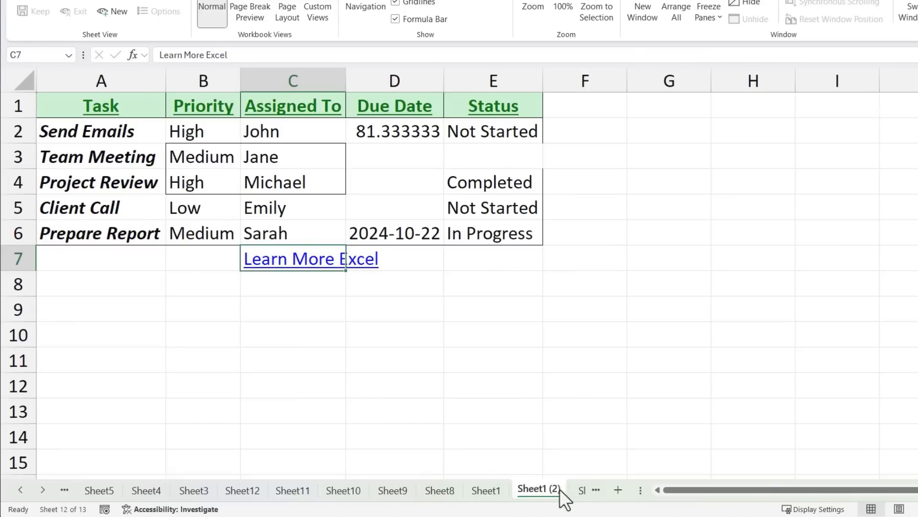
{"action": "right_click", "coordinate": [537, 488]}
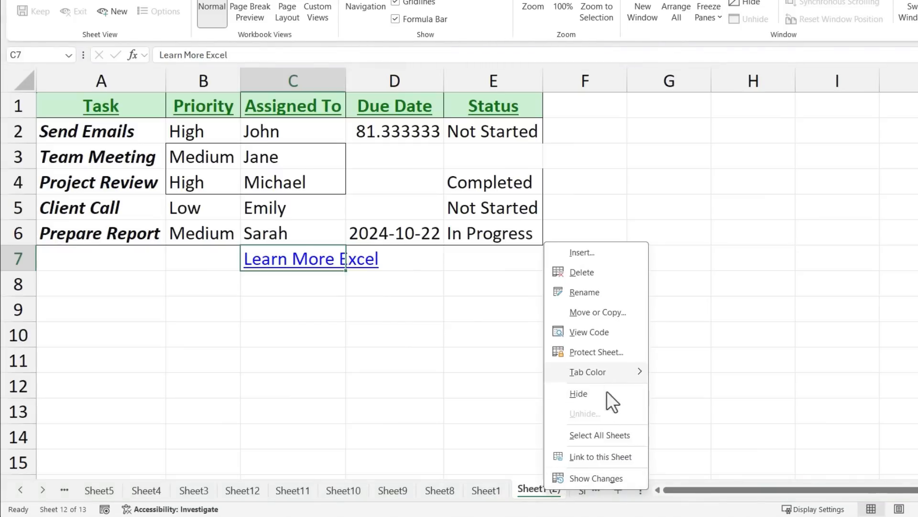
{"action": "key", "text": "Enter"}
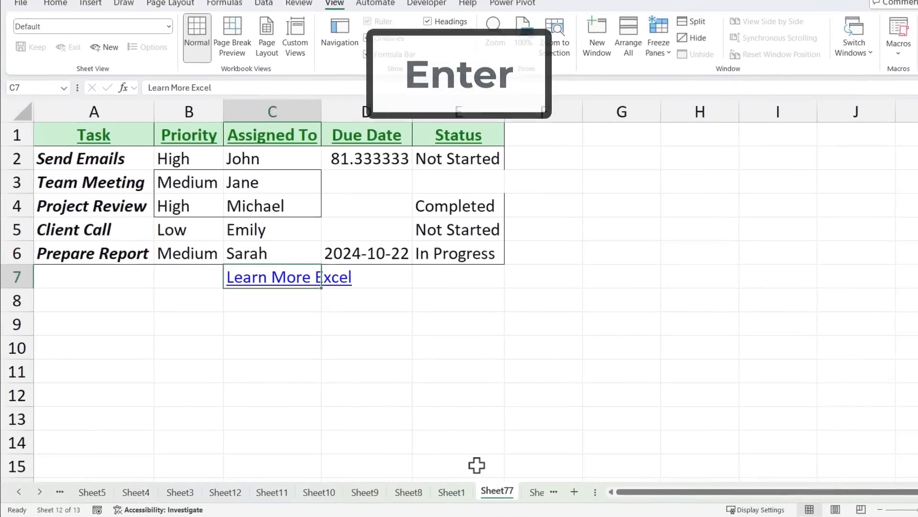
{"action": "key", "text": "Return"}
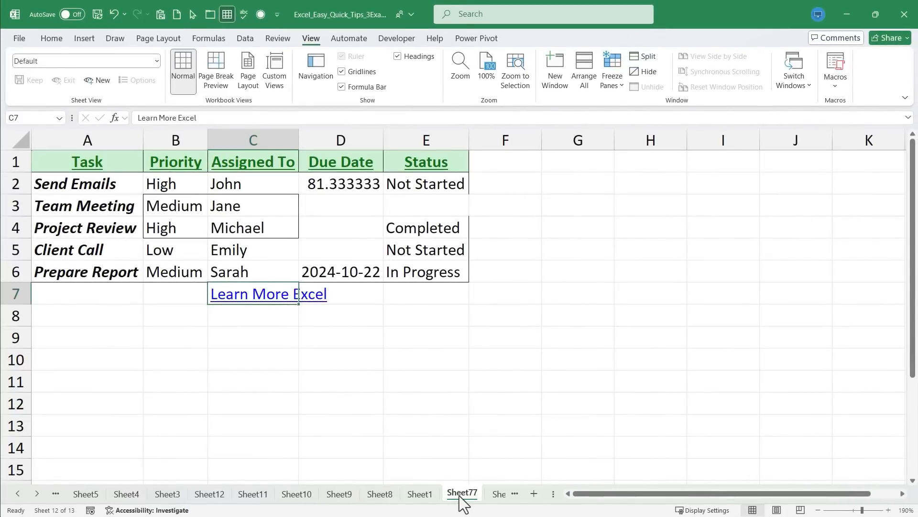
{"action": "mouse_move", "coordinate": [474, 409]}
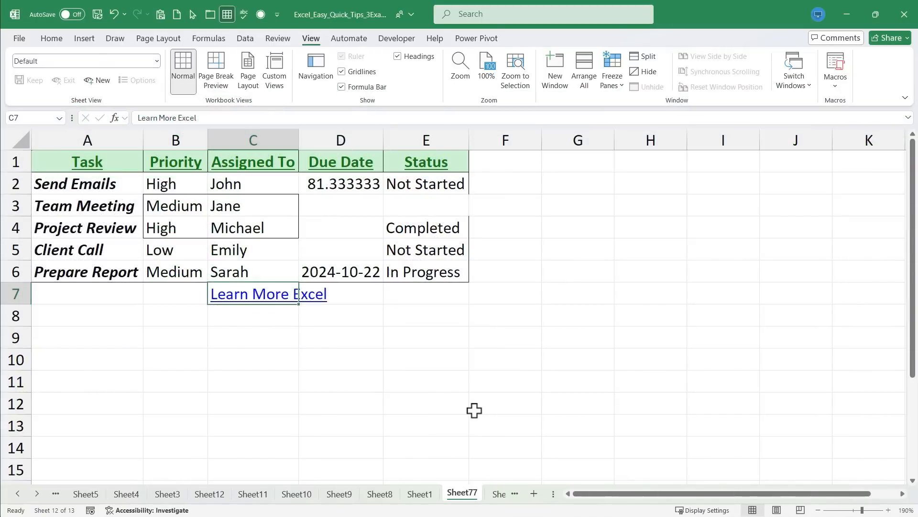
{"action": "left_click", "coordinate": [268, 293]}
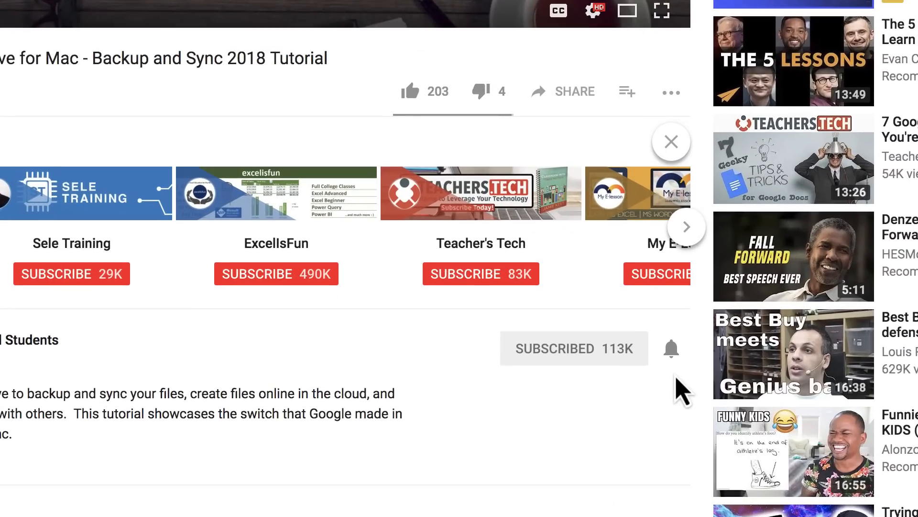